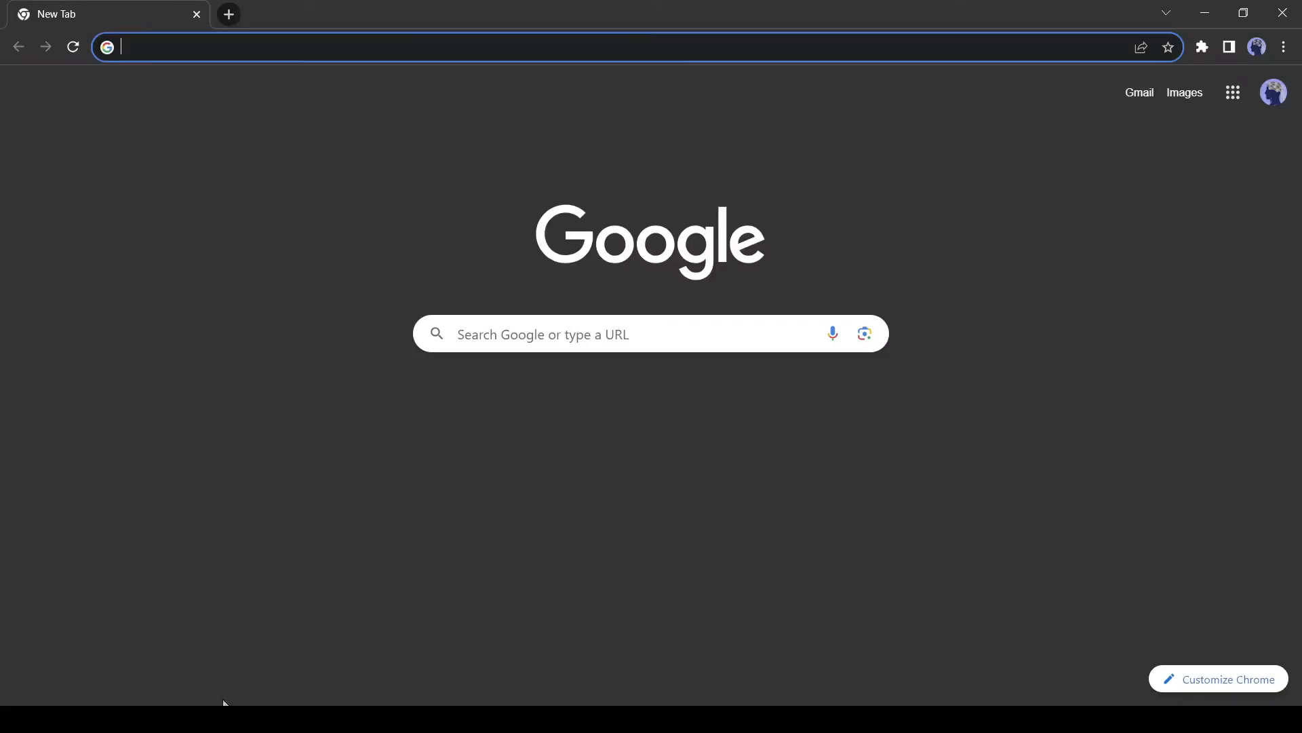
- Search 'slides ai', install SlidesAI for Google Slides from slidesai.io, and open Google Slides
{"action": "type", "text": "slides ai"}
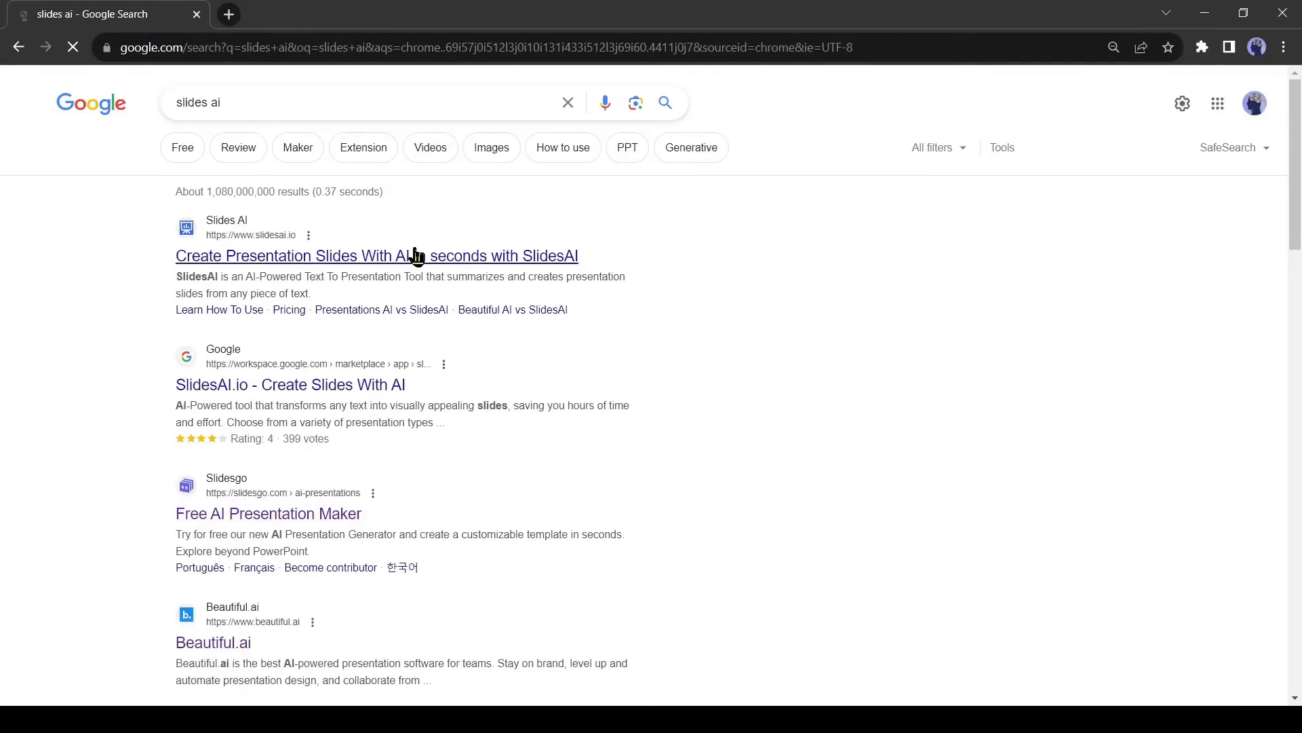
{"action": "left_click", "coordinate": [376, 255]}
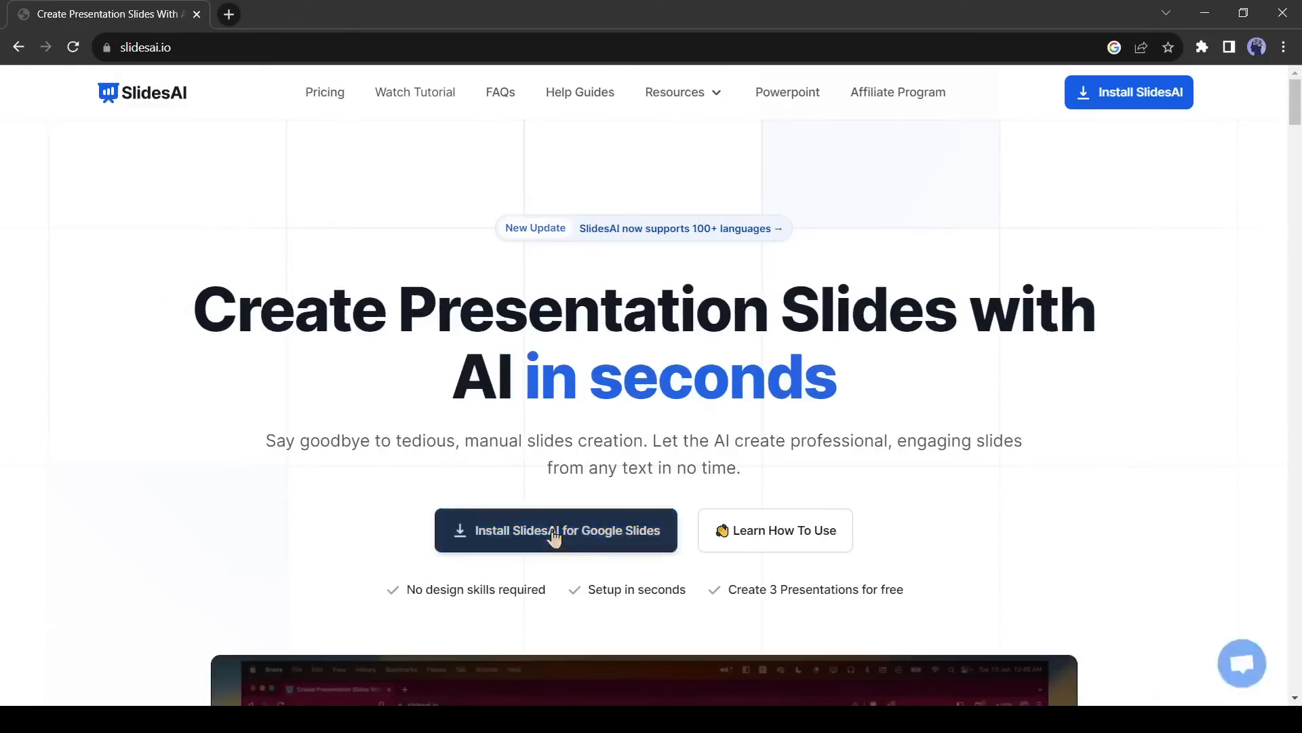
{"action": "left_click", "coordinate": [555, 530]}
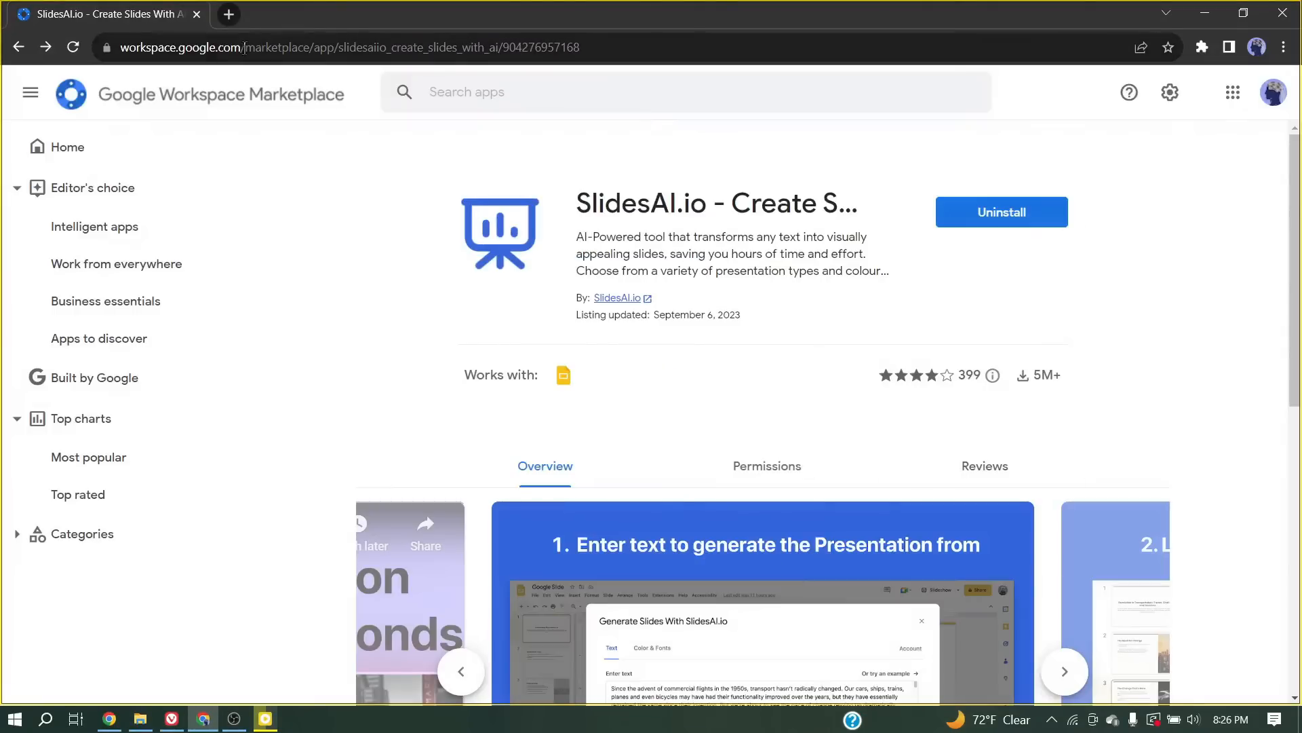
{"action": "left_click", "coordinate": [430, 13]}
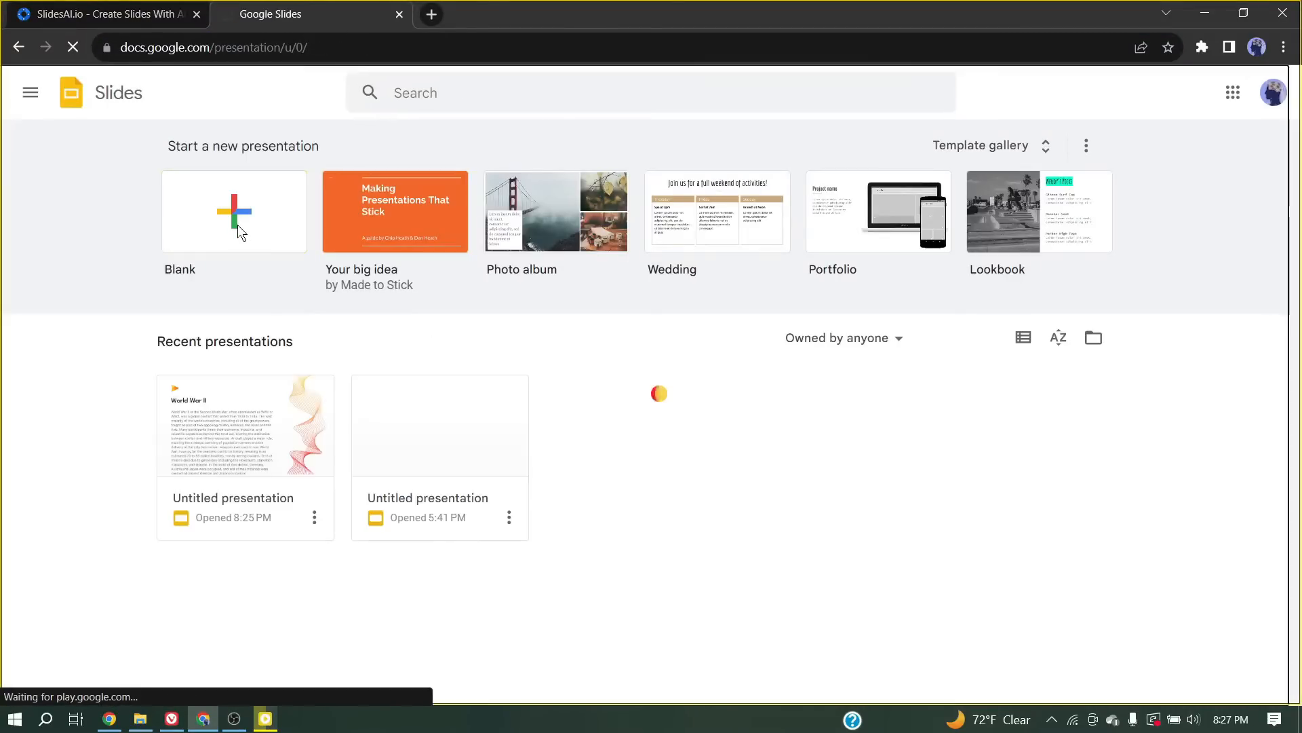
- Create a blank presentation and launch SlidesAI's Generate Slides from the Extensions menu
{"action": "left_click", "coordinate": [235, 211]}
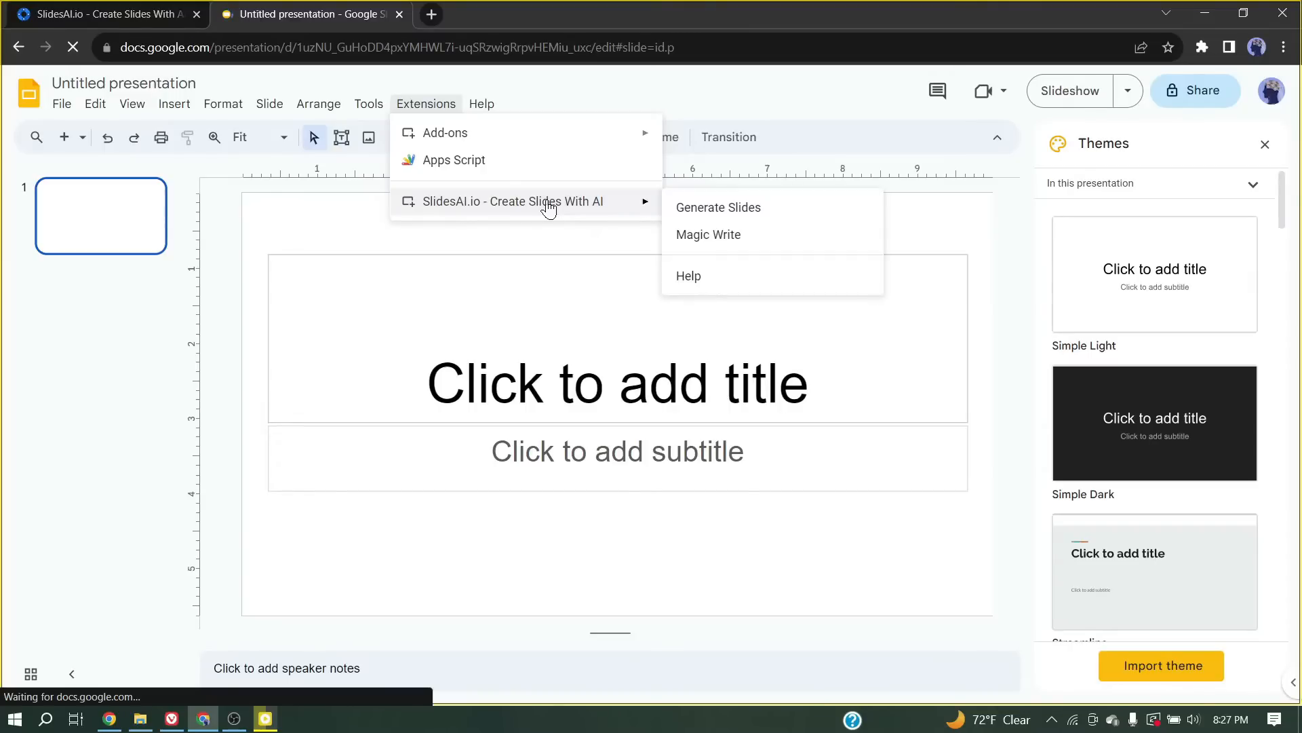
{"action": "mouse_move", "coordinate": [696, 210]}
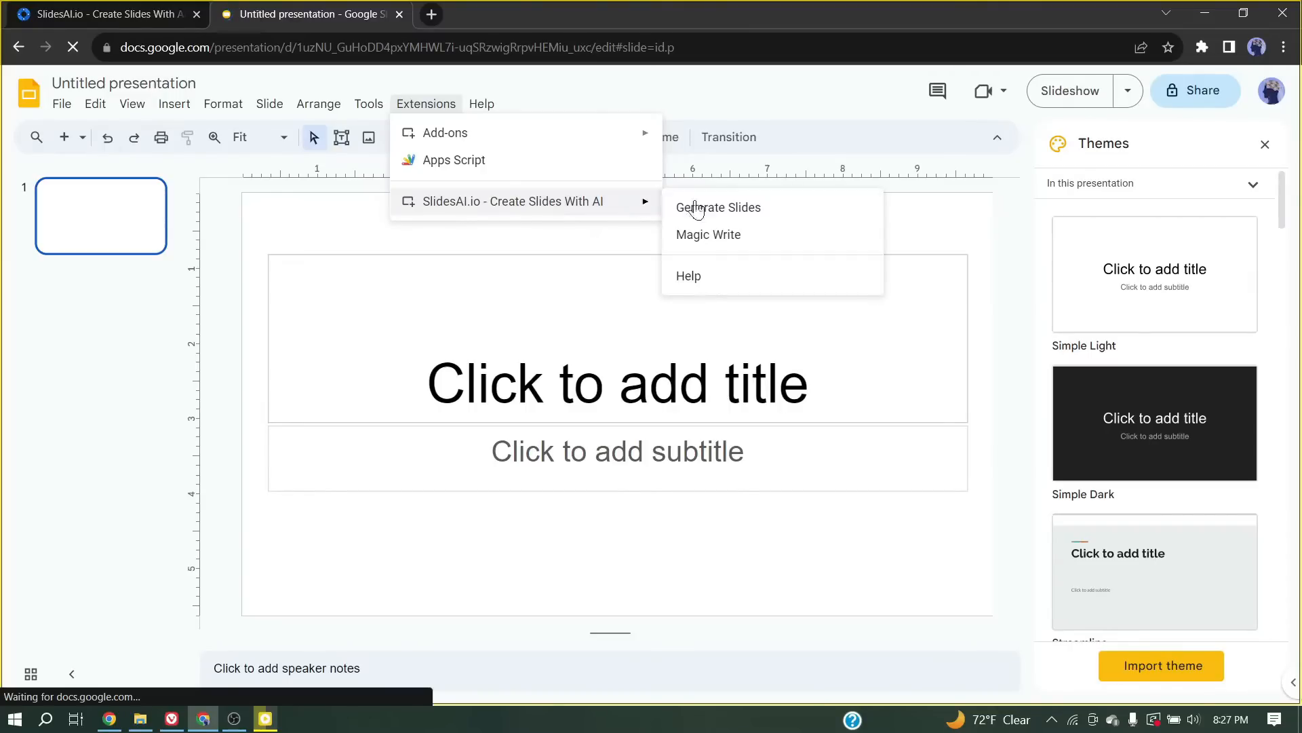
{"action": "left_click", "coordinate": [719, 208]}
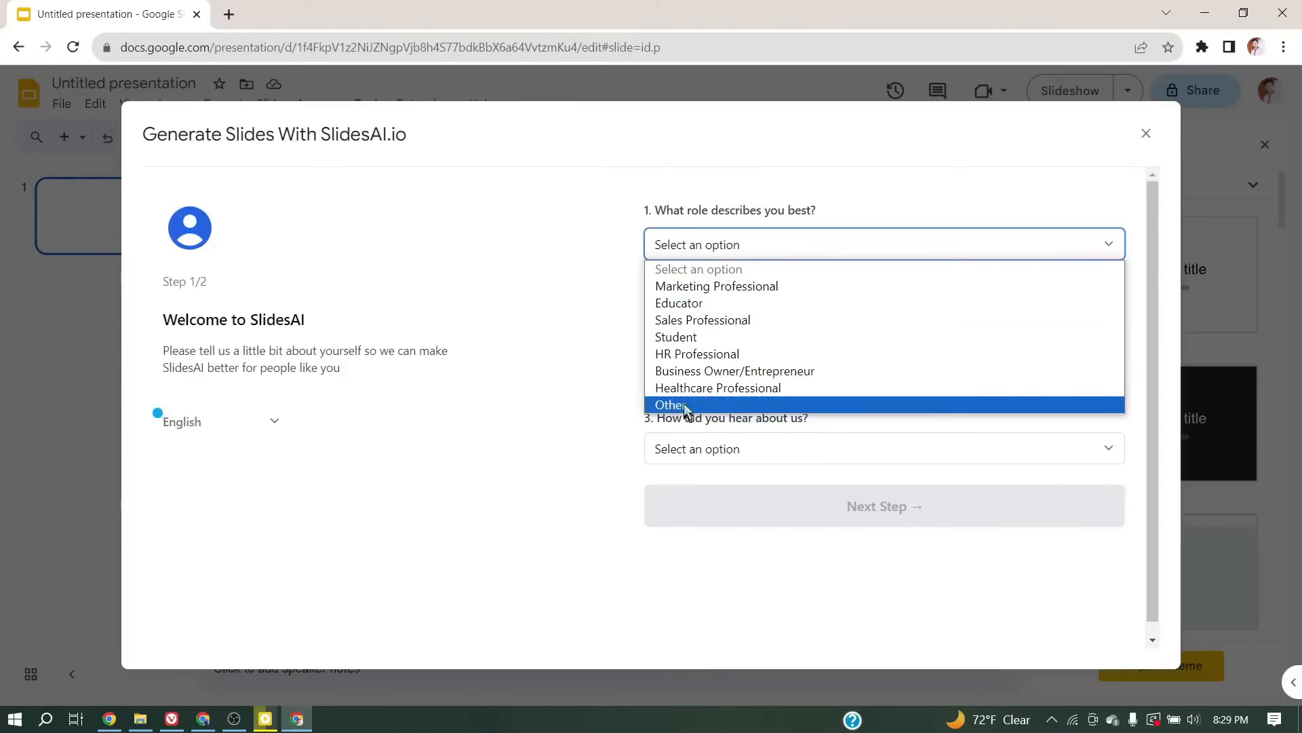
- Answer the welcome form with Student, Weekly and heard via Other, then continue to the next step
{"action": "left_click", "coordinate": [676, 336]}
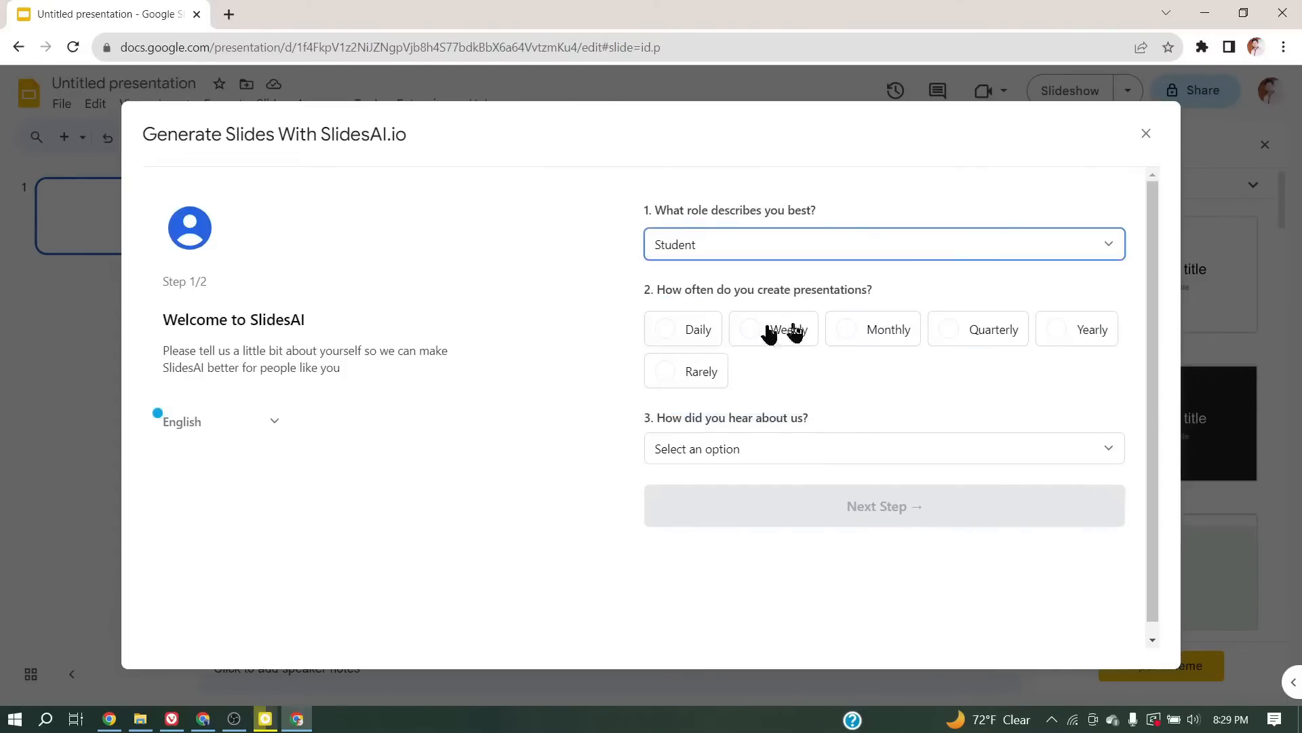
{"action": "left_click", "coordinate": [772, 328]}
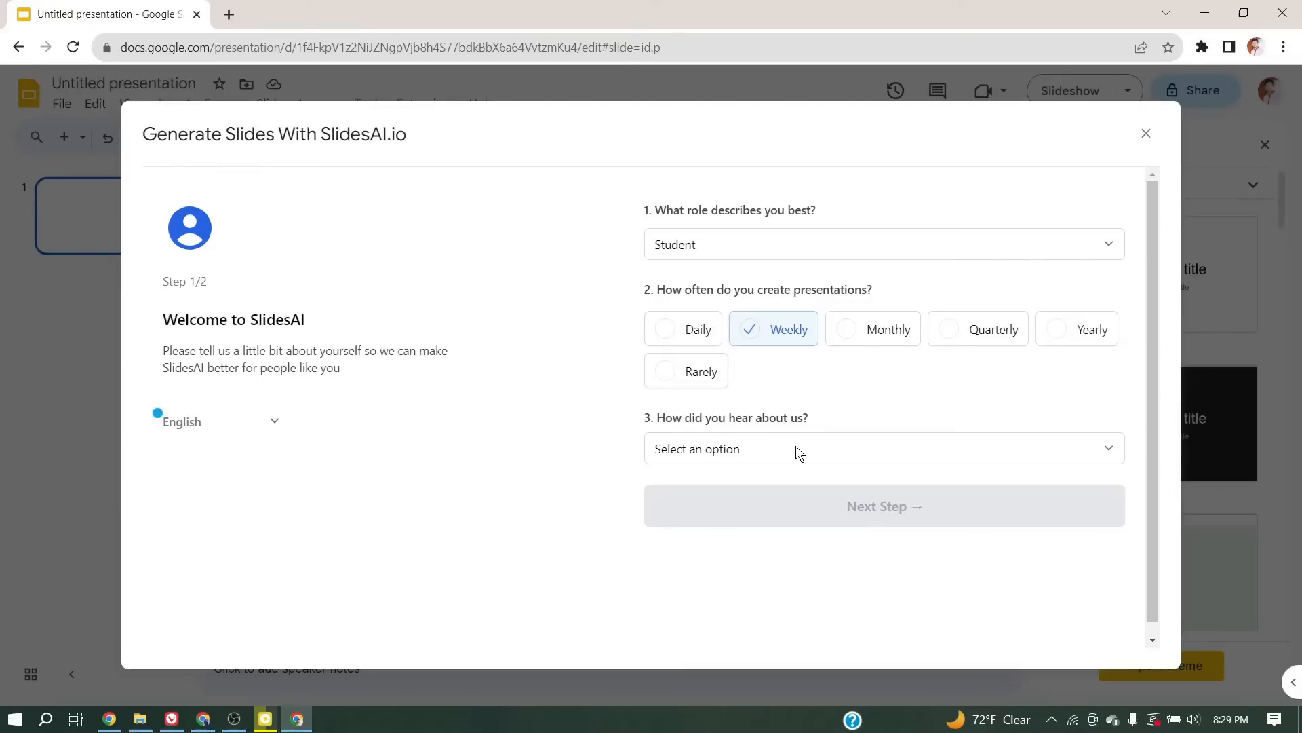
{"action": "left_click", "coordinate": [881, 449]}
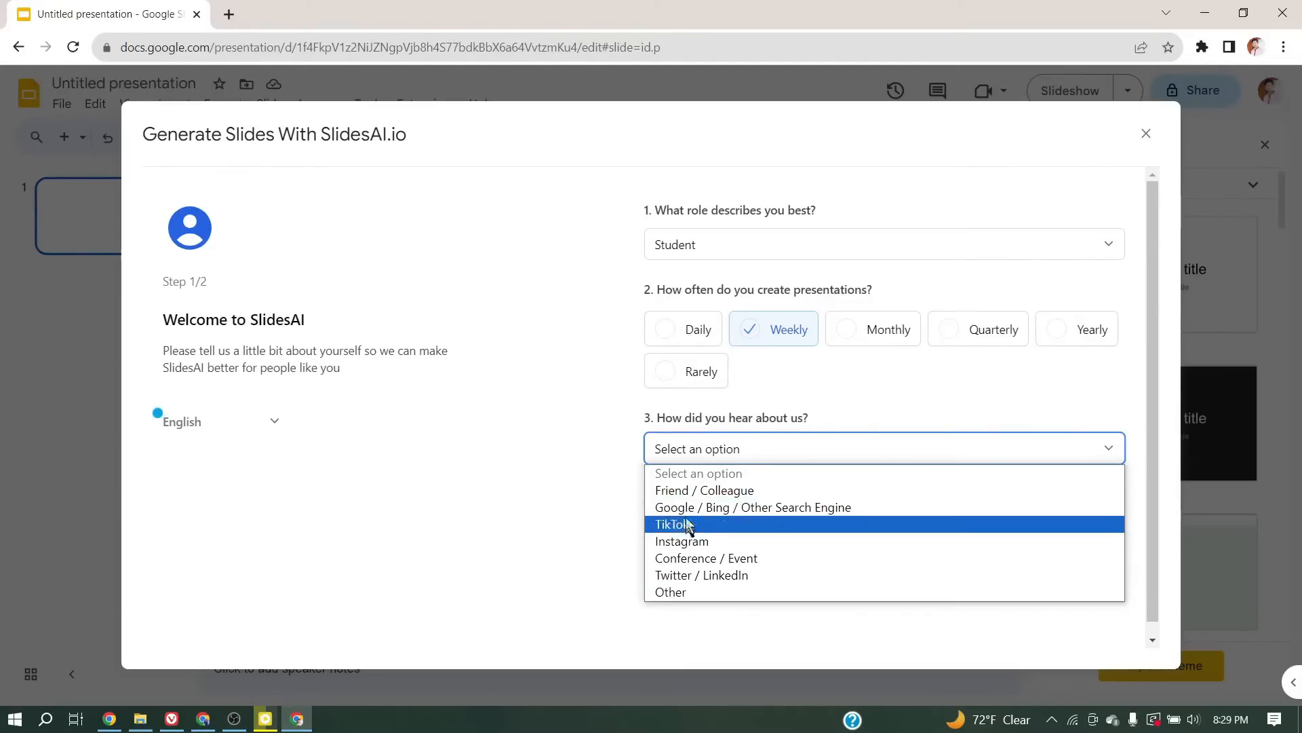
{"action": "left_click", "coordinate": [669, 591]}
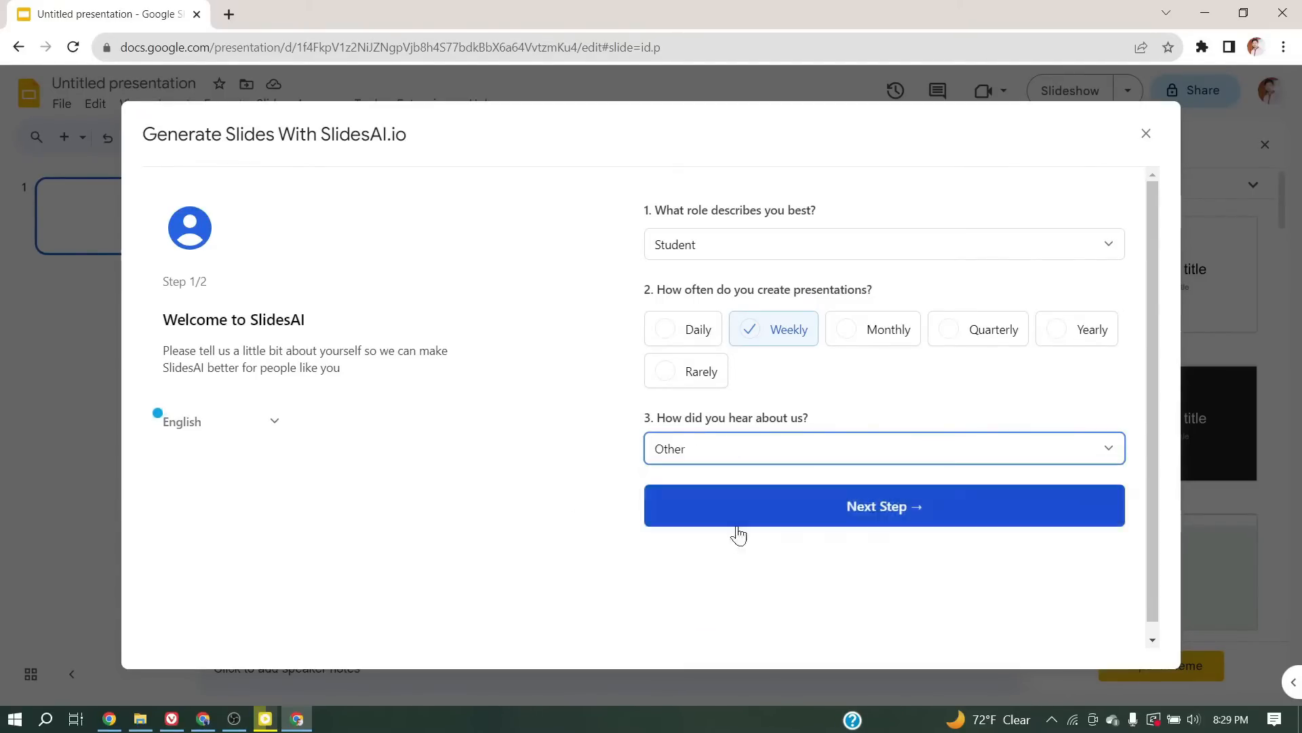
{"action": "left_click", "coordinate": [883, 504]}
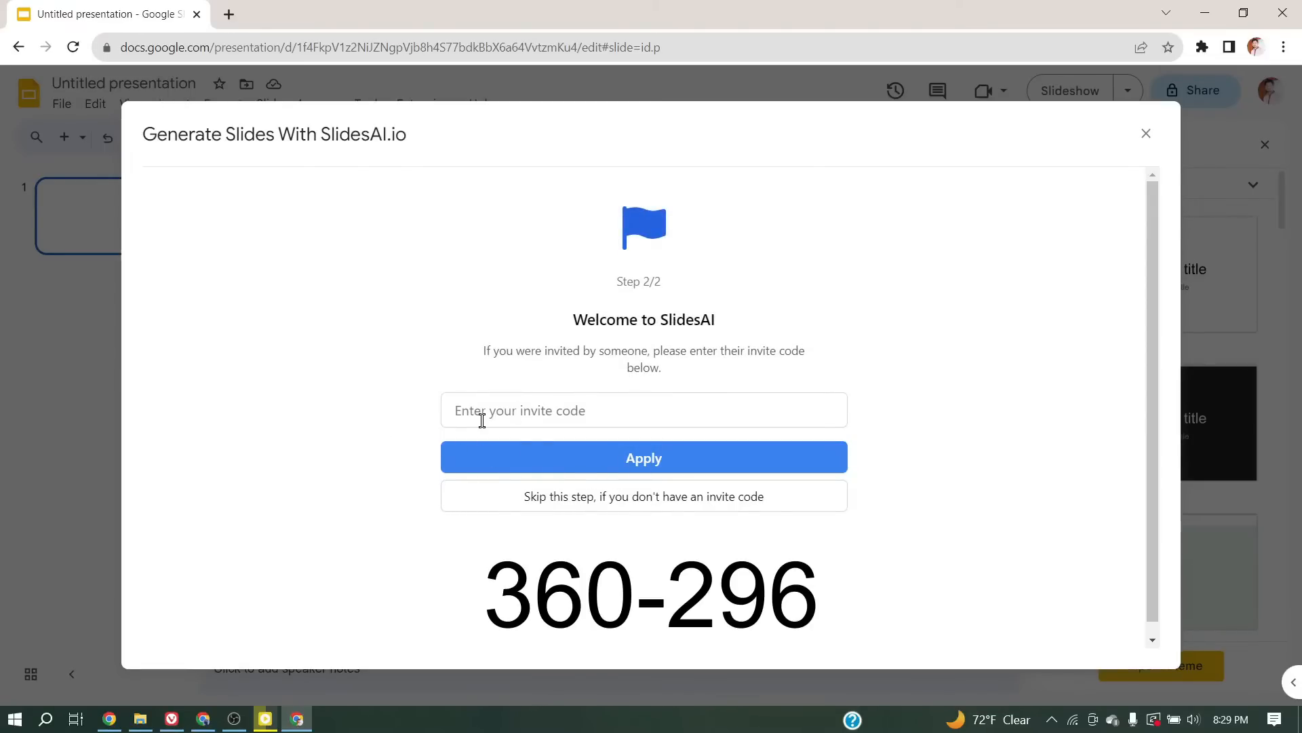
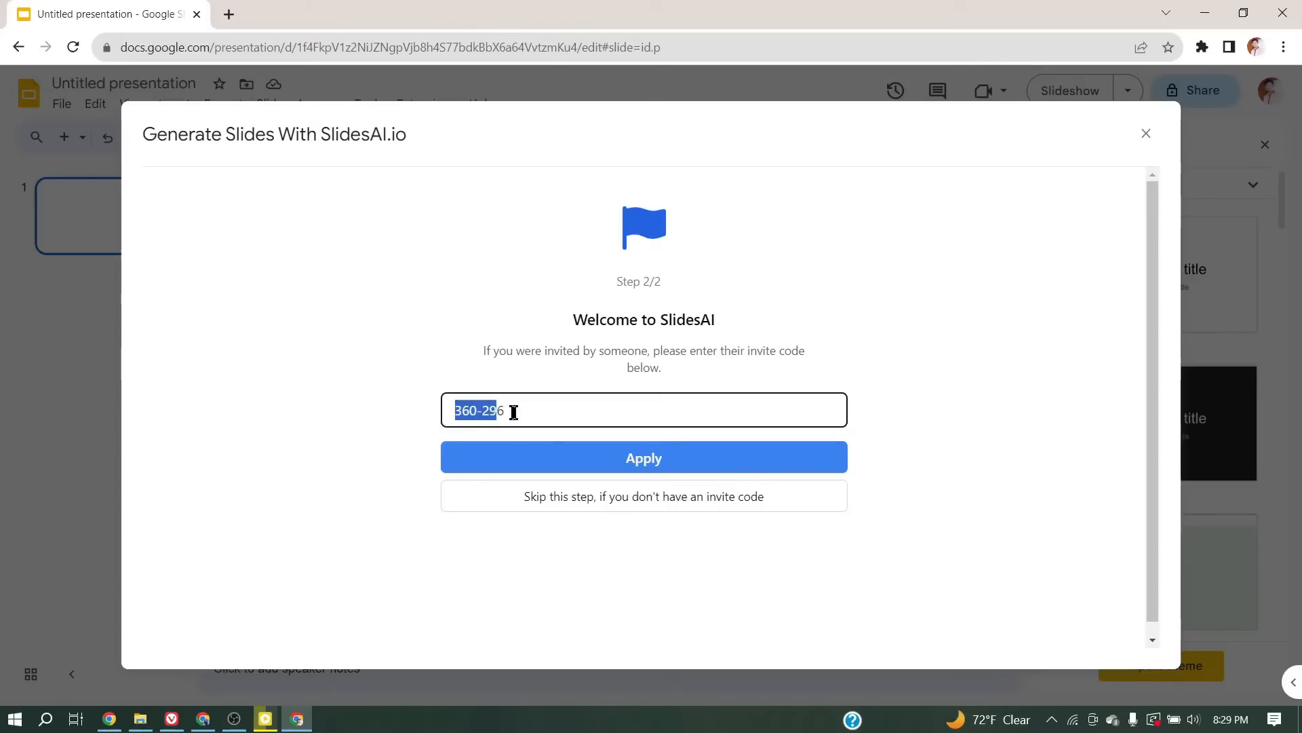
{"action": "left_click", "coordinate": [643, 457]}
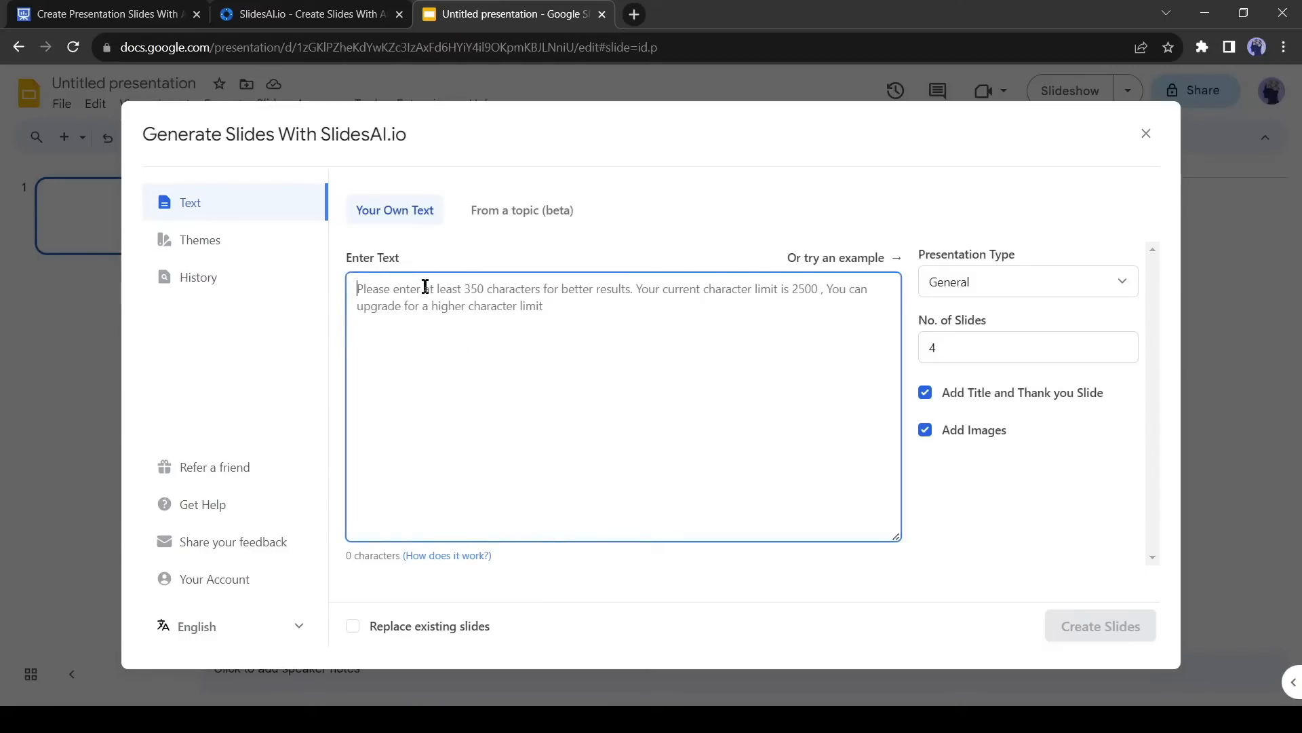
- From a topic, create 10 slides on 'Economy of USA' that must add economical crisis and Bank Collapse issue
{"action": "left_click", "coordinate": [523, 209]}
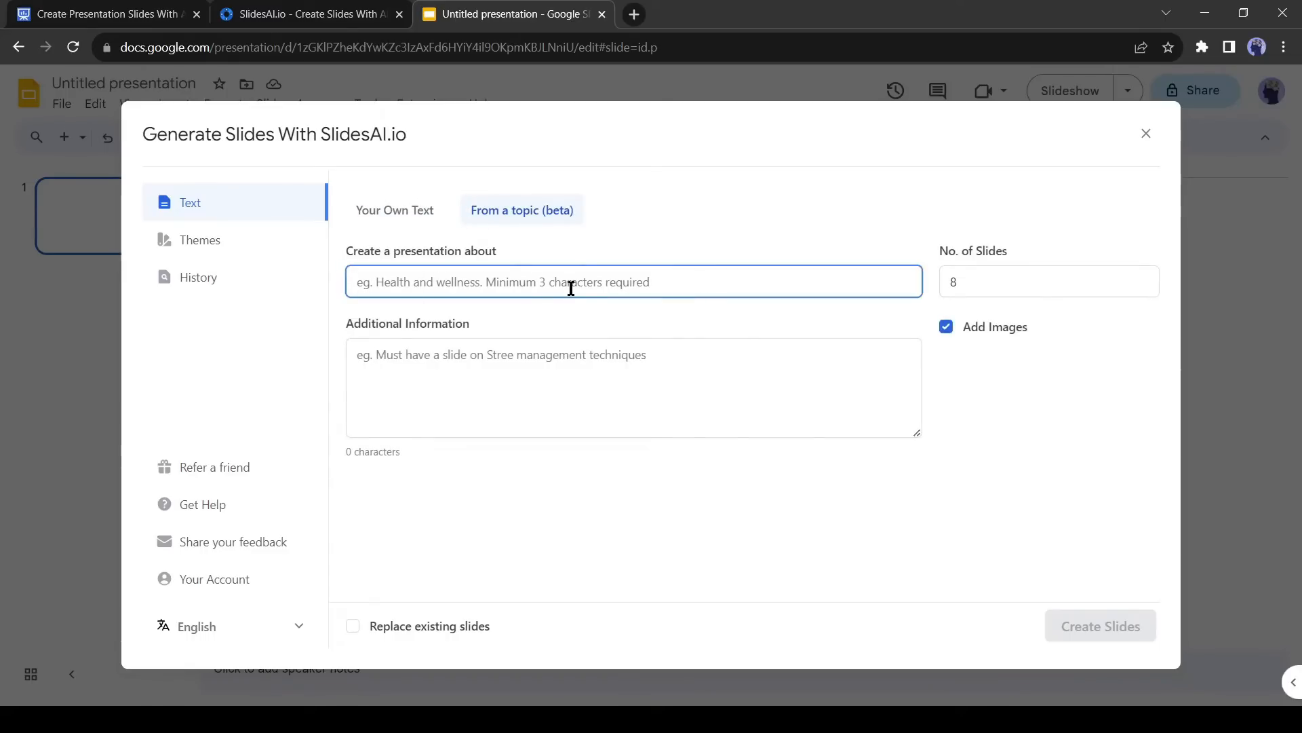
{"action": "type", "text": "Economy of USA"}
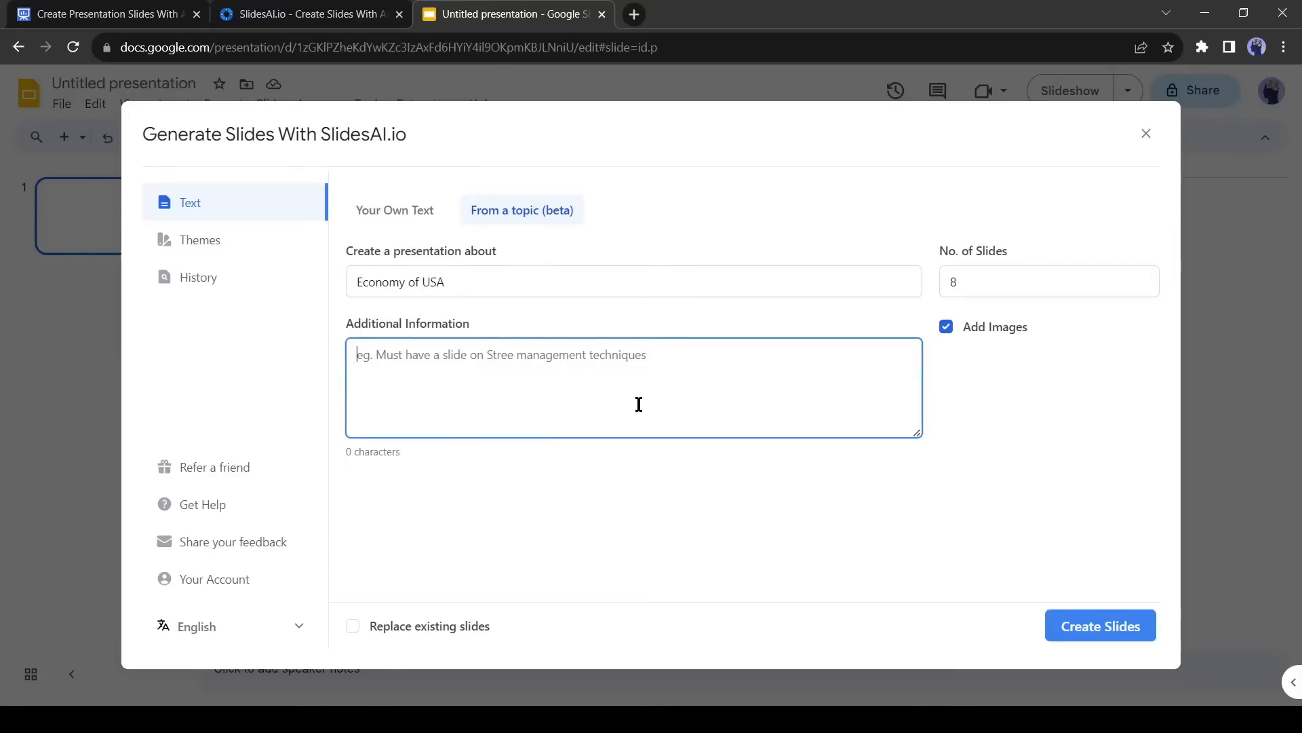
{"action": "type", "text": "Must"}
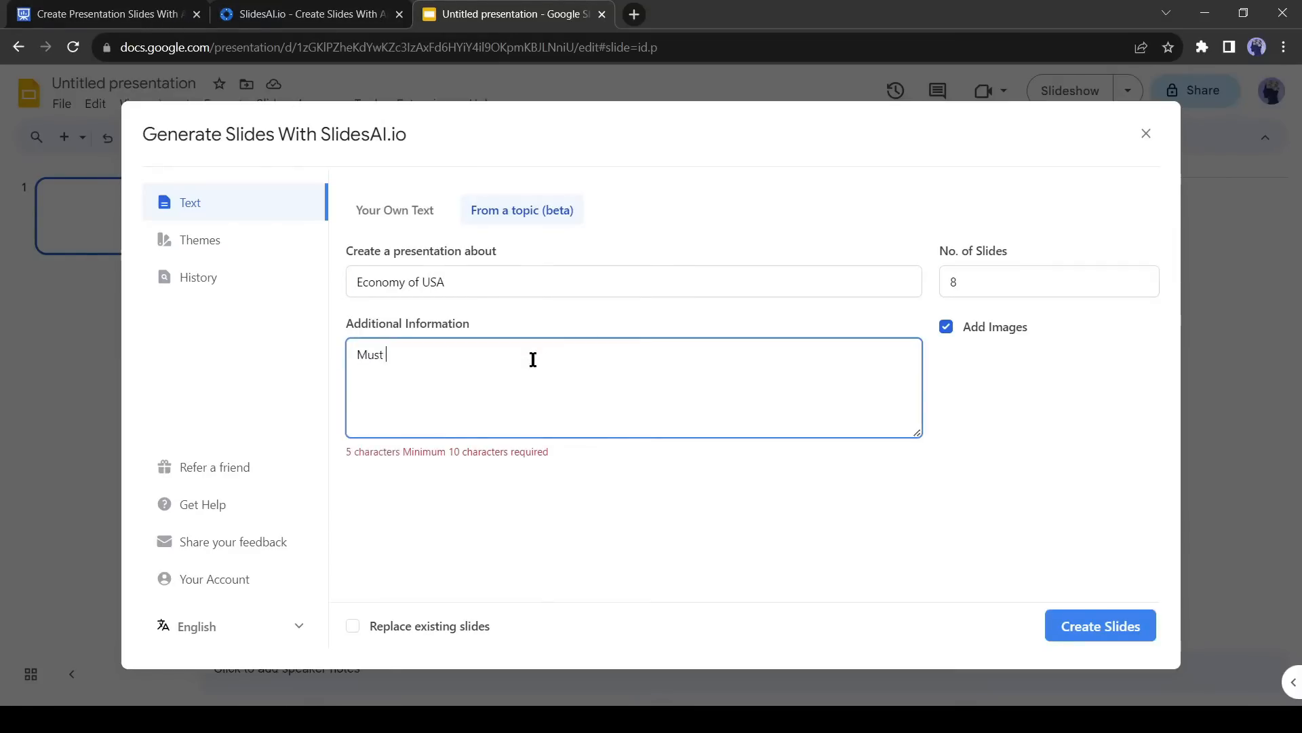
{"action": "type", "text": "add economical c"}
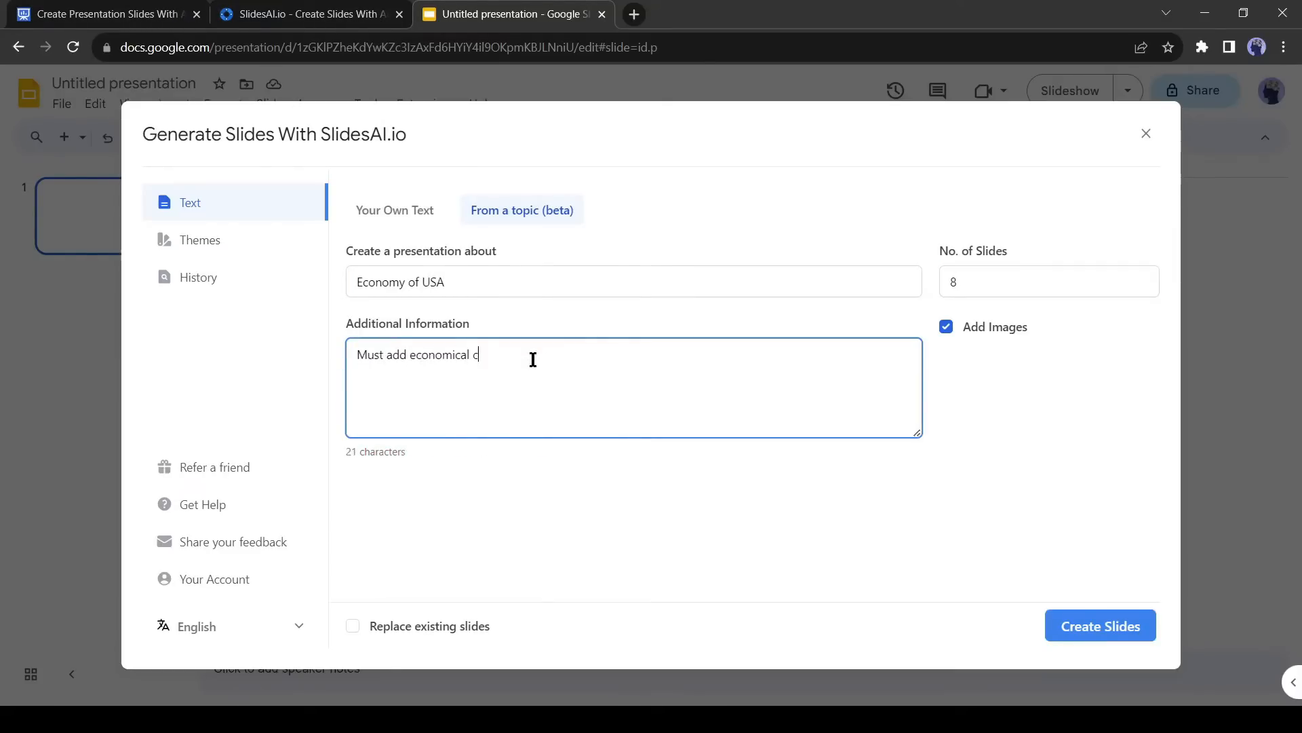
{"action": "type", "text": "risis and Bank Collapse issue"}
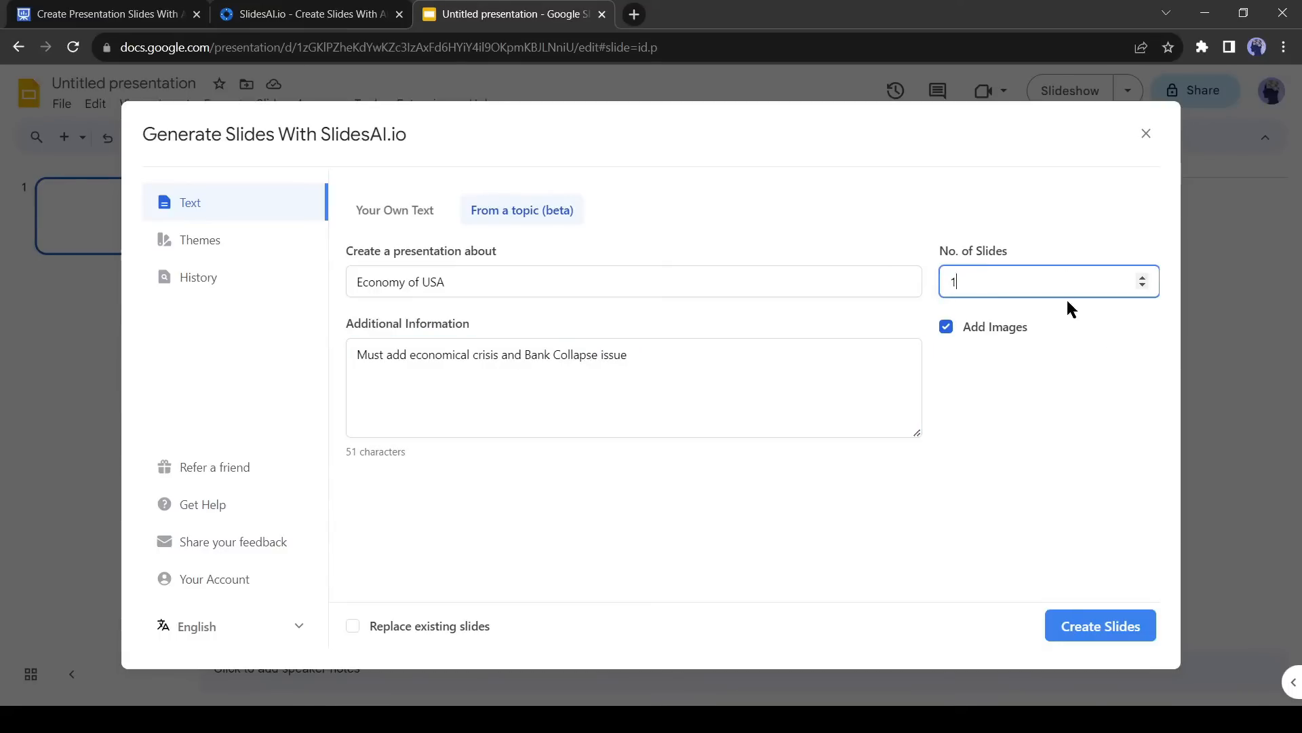
{"action": "type", "text": "0"}
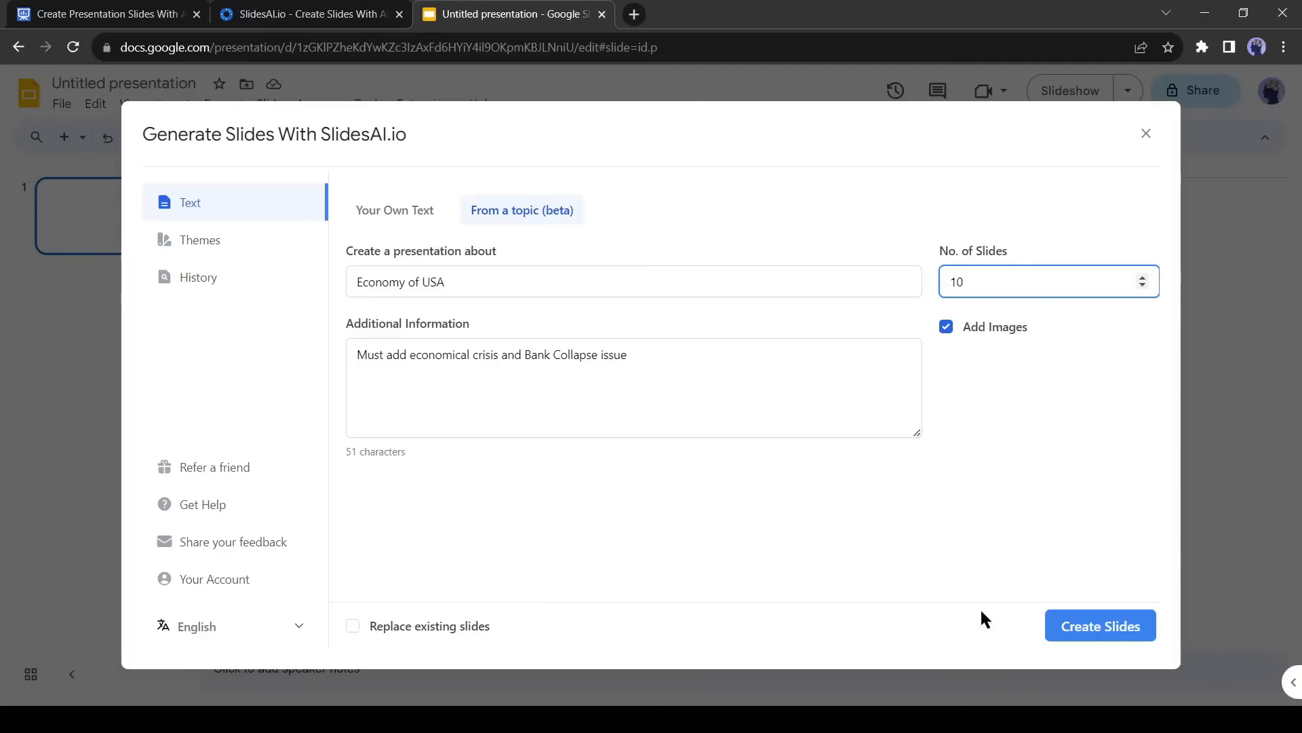
{"action": "left_click", "coordinate": [1101, 624]}
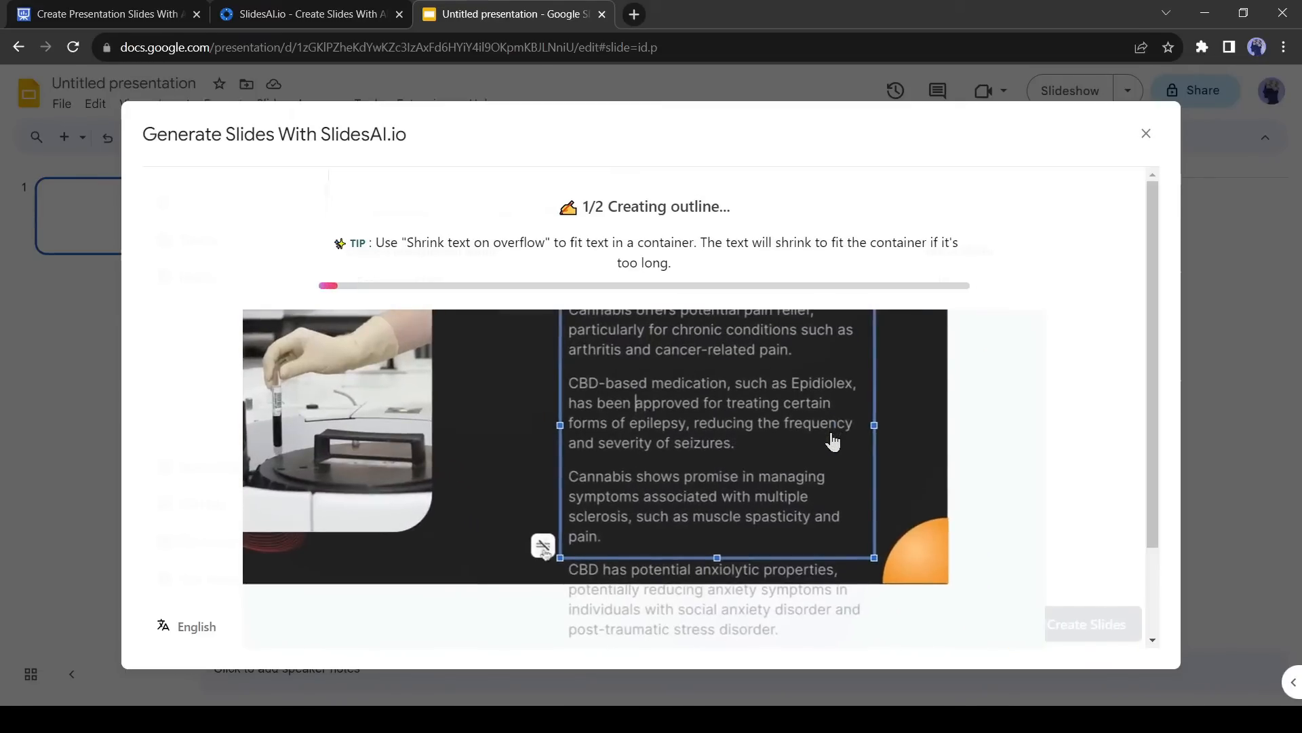
- Wait while SlidesAI inserts the generated Economy of USA slides
{"action": "left_click", "coordinate": [543, 546]}
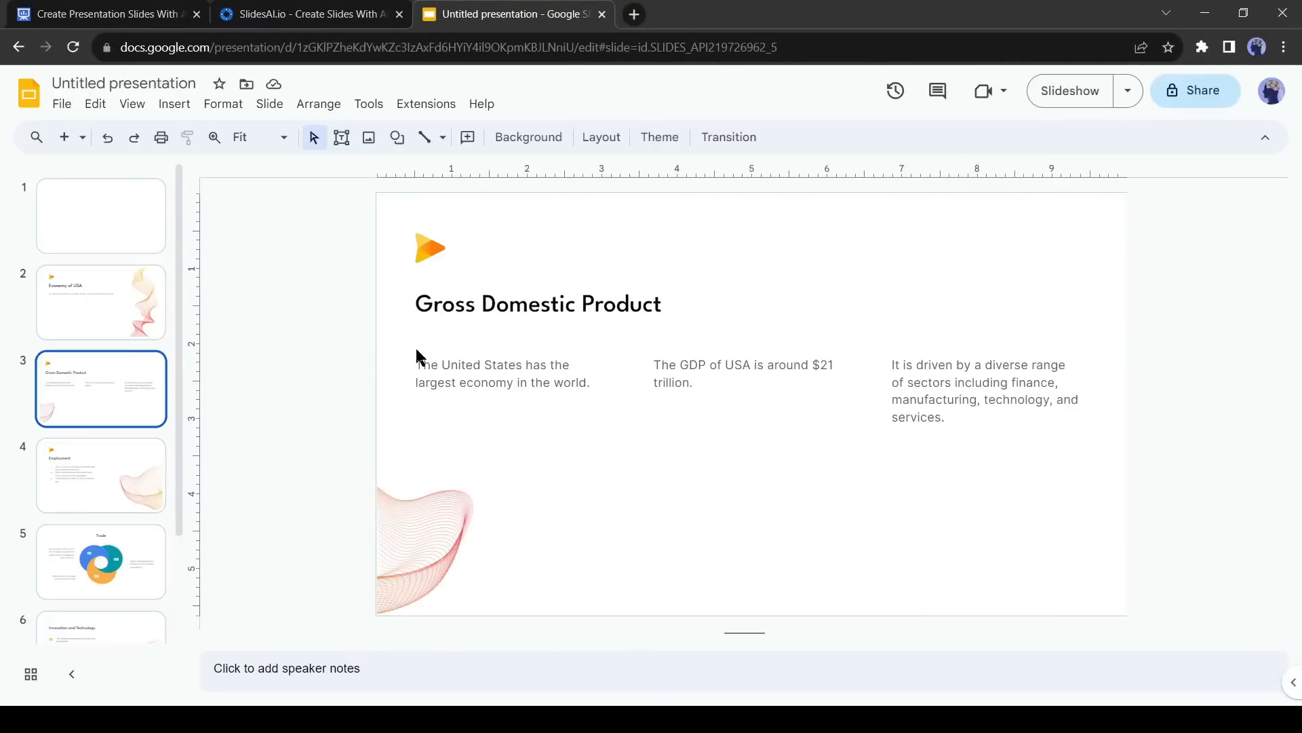
- Review the generated deck's Employment, thank-you, blank first and Economy of USA title slides
{"action": "left_click", "coordinate": [101, 474]}
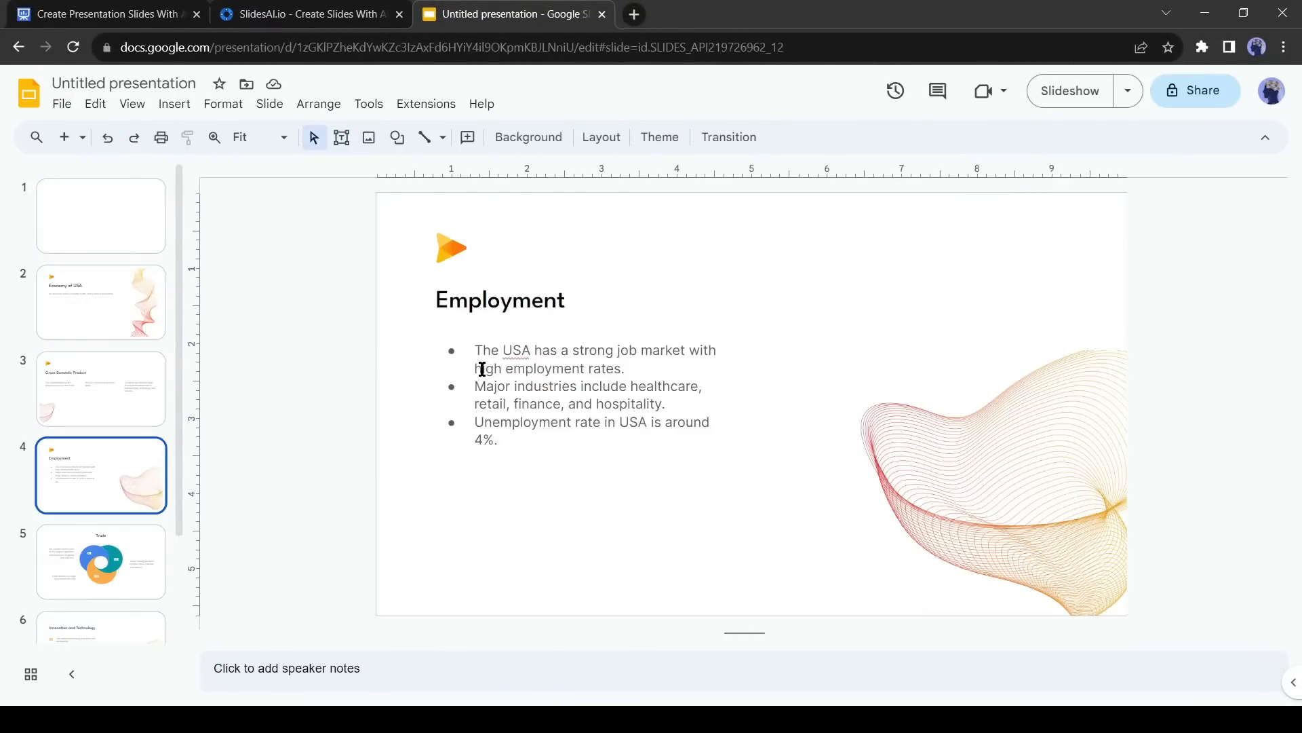
{"action": "left_click", "coordinate": [100, 562]}
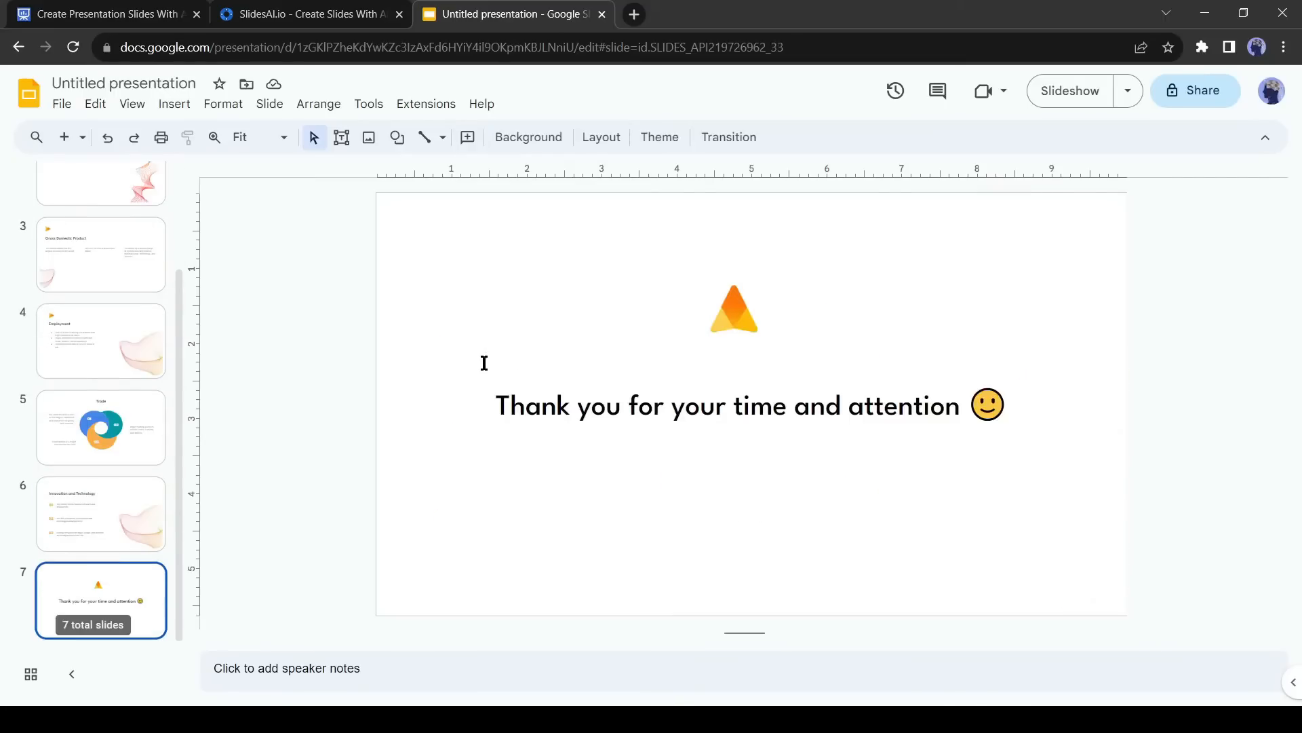
{"action": "left_click", "coordinate": [101, 513]}
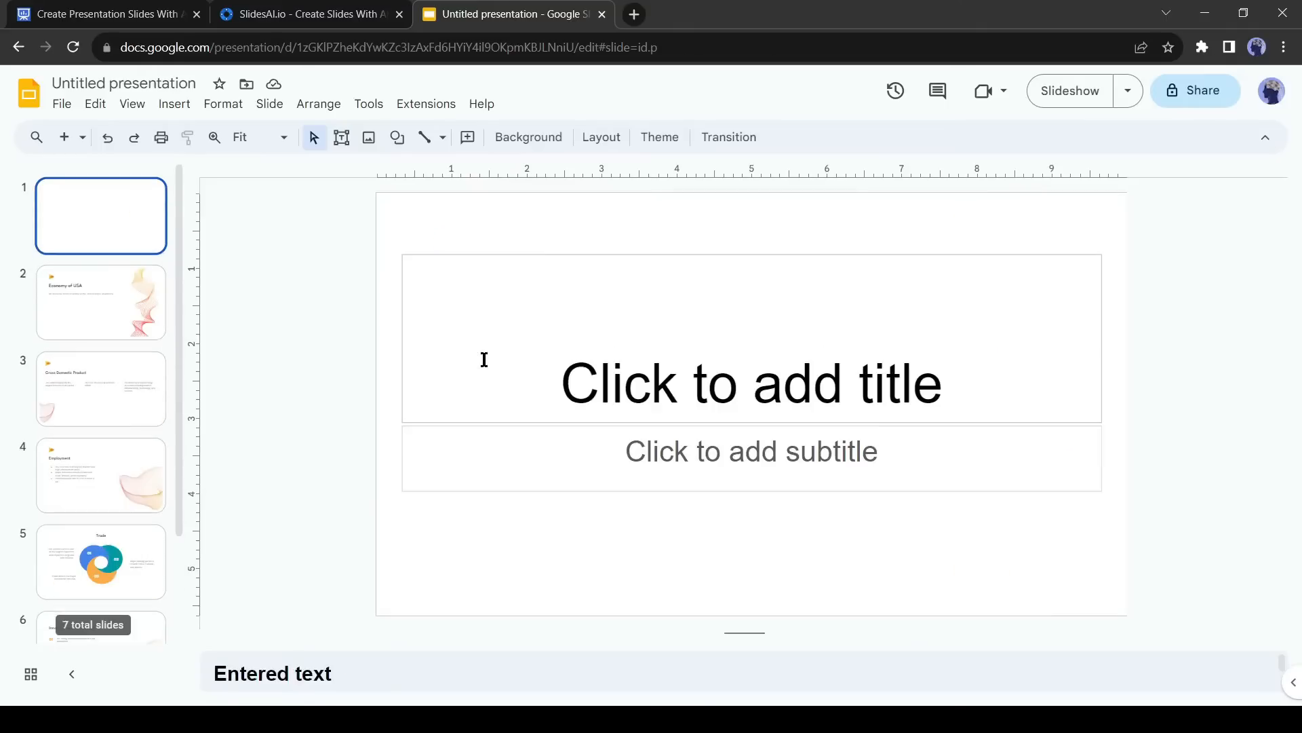
{"action": "left_click", "coordinate": [100, 301]}
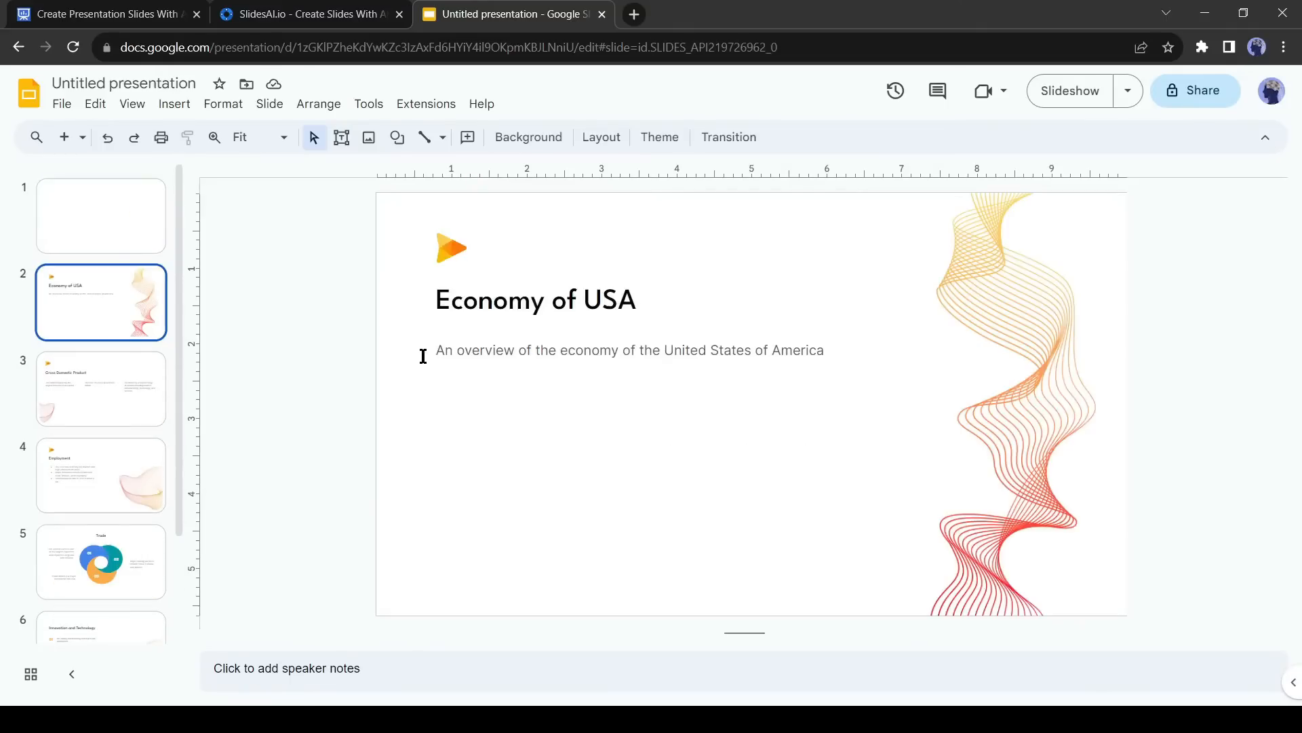
{"action": "mouse_move", "coordinate": [513, 364]}
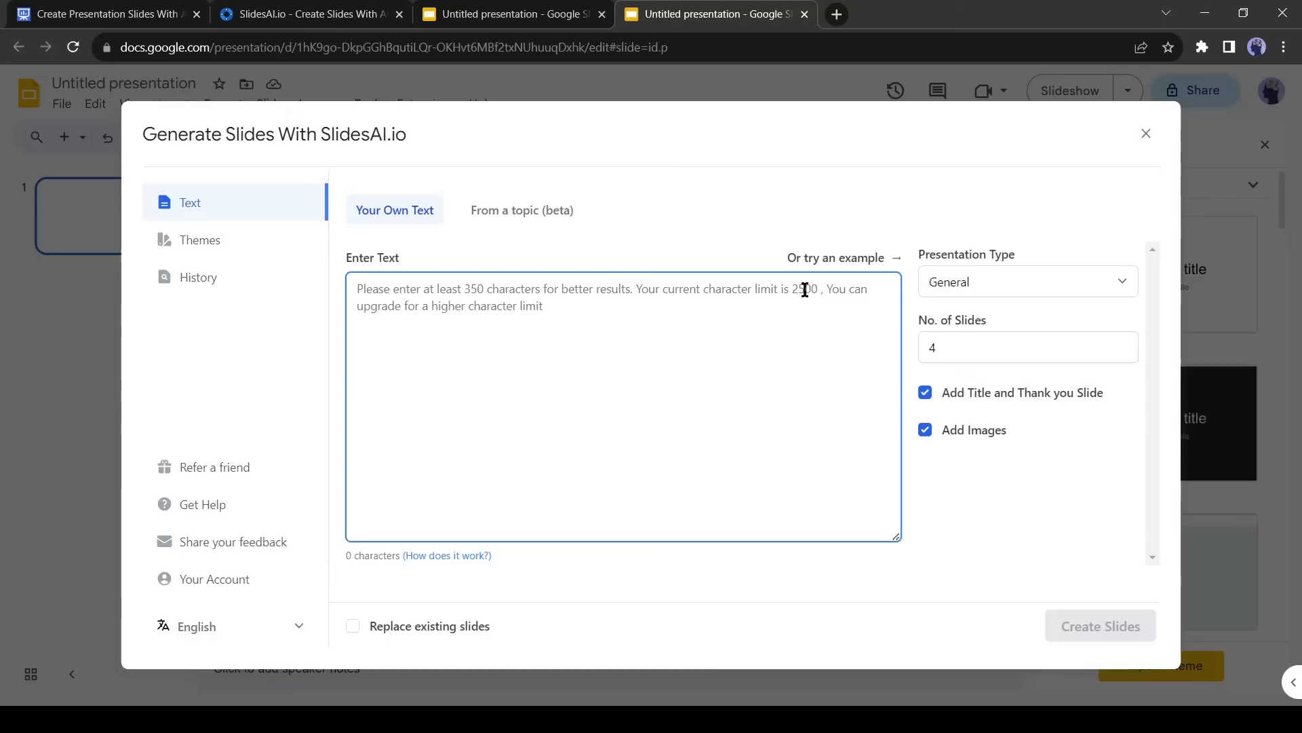
{"action": "mouse_move", "coordinate": [597, 309]}
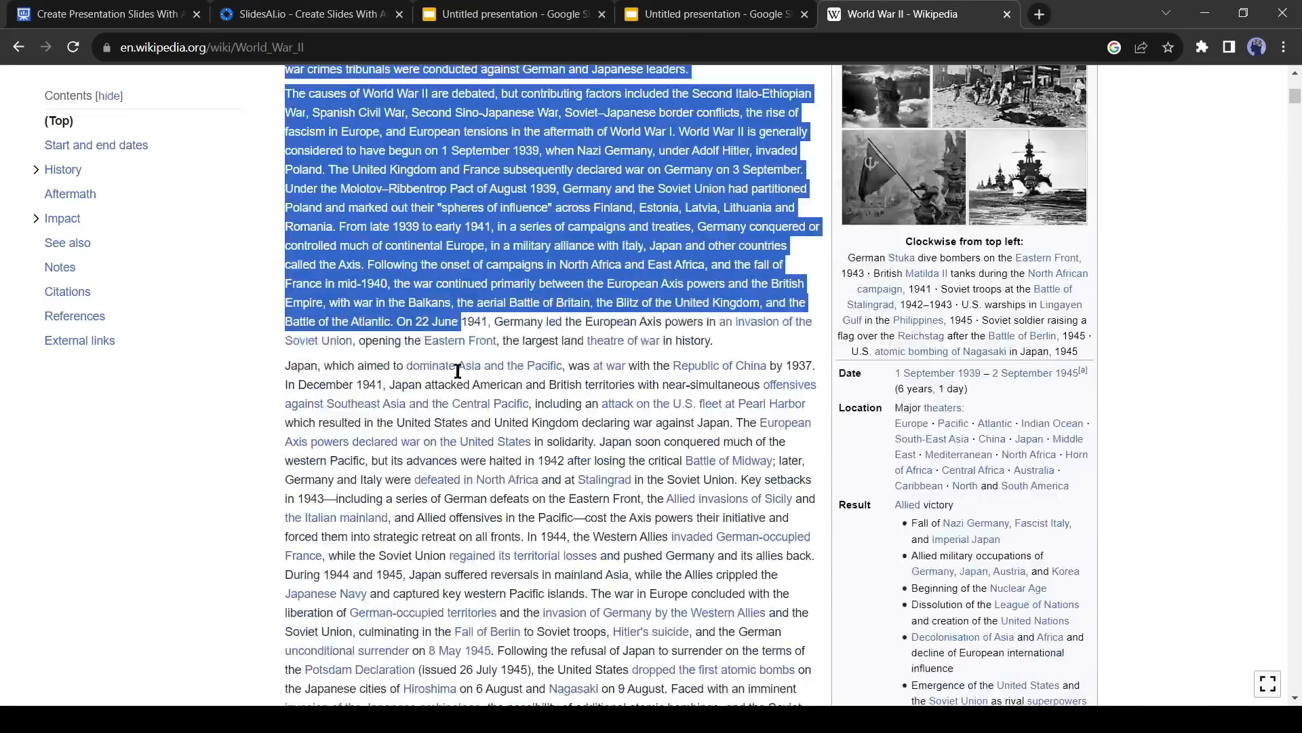
- Generate a 10-slide Educational deck from the pasted Wikipedia World War II paragraphs
{"action": "left_click", "coordinate": [715, 14]}
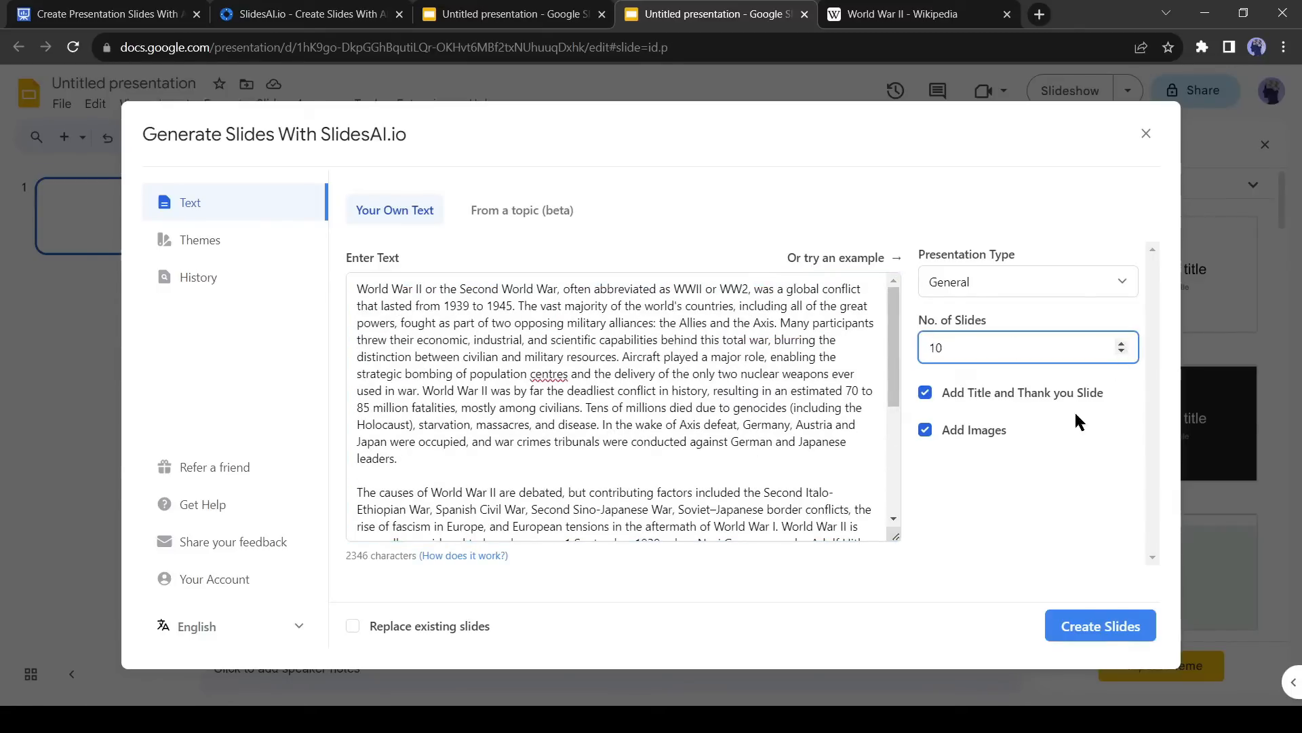
{"action": "left_click", "coordinate": [1027, 281]}
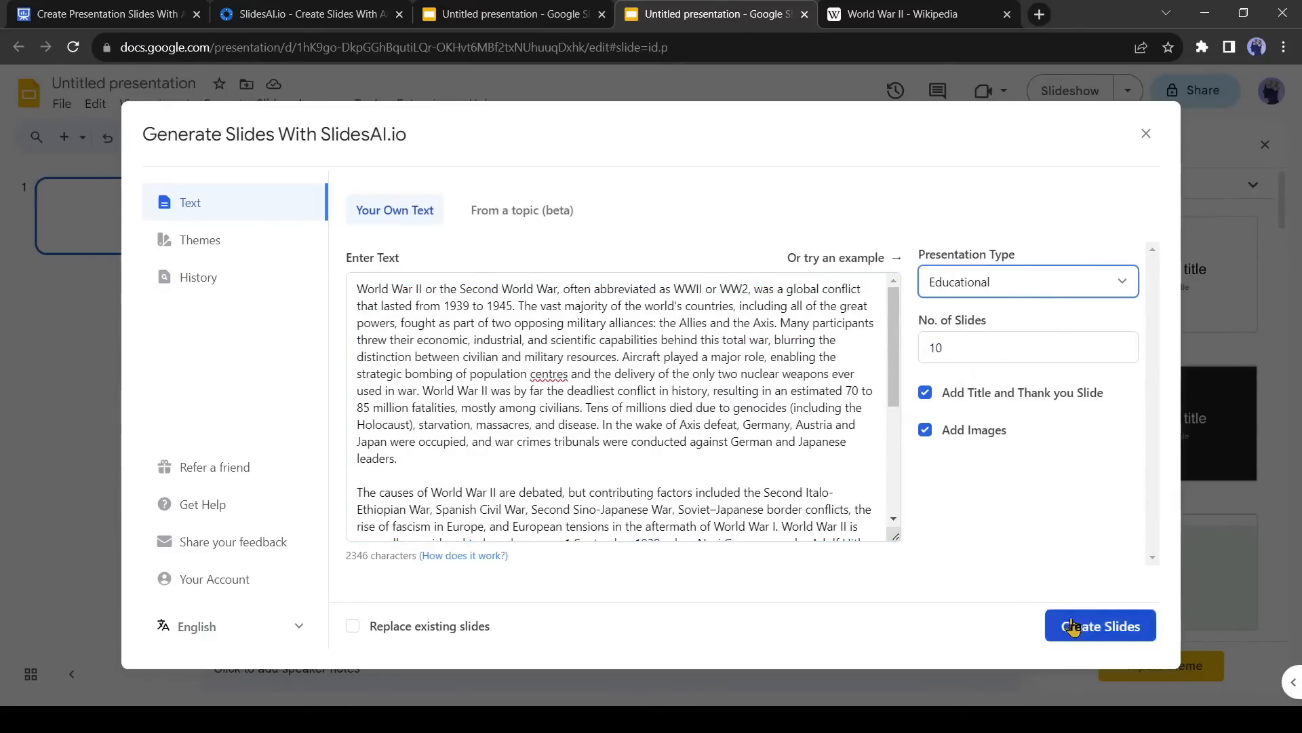
{"action": "left_click", "coordinate": [1100, 626]}
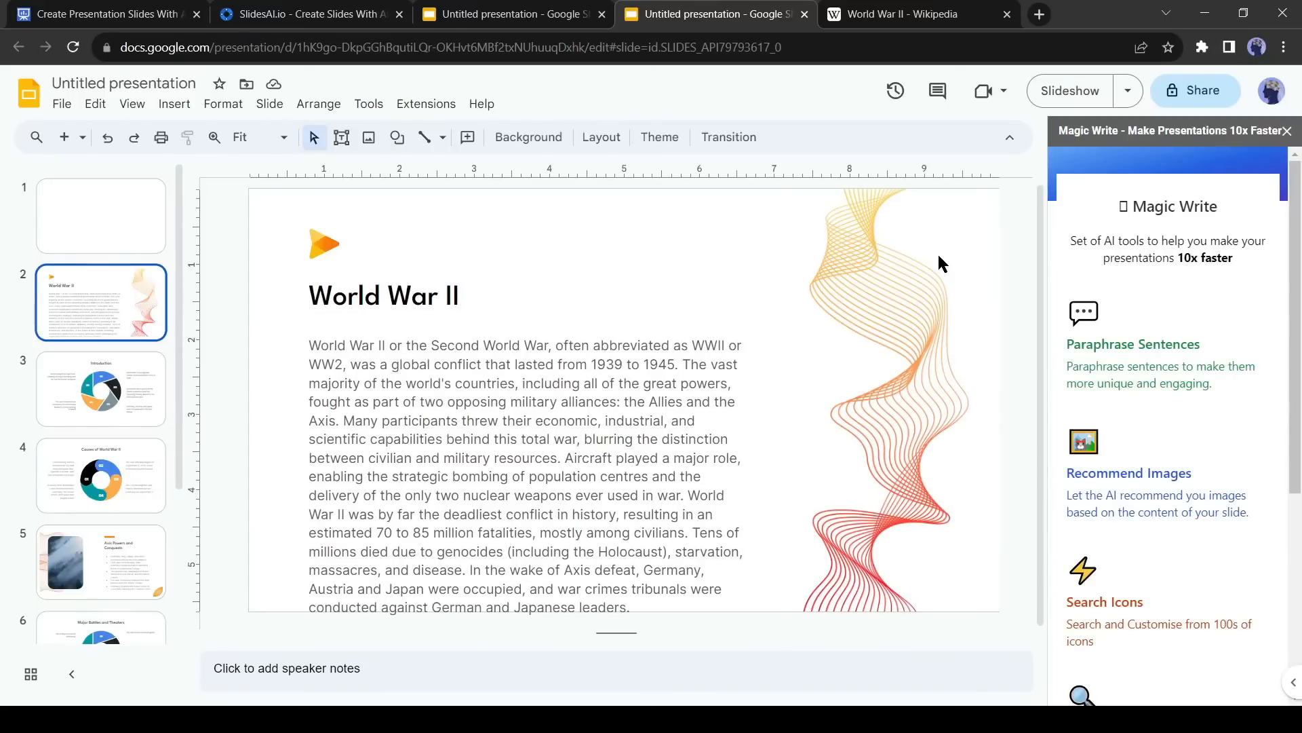
- View the Major Battles and Theaters slide, then the End of World War II slide
{"action": "left_click", "coordinate": [100, 388]}
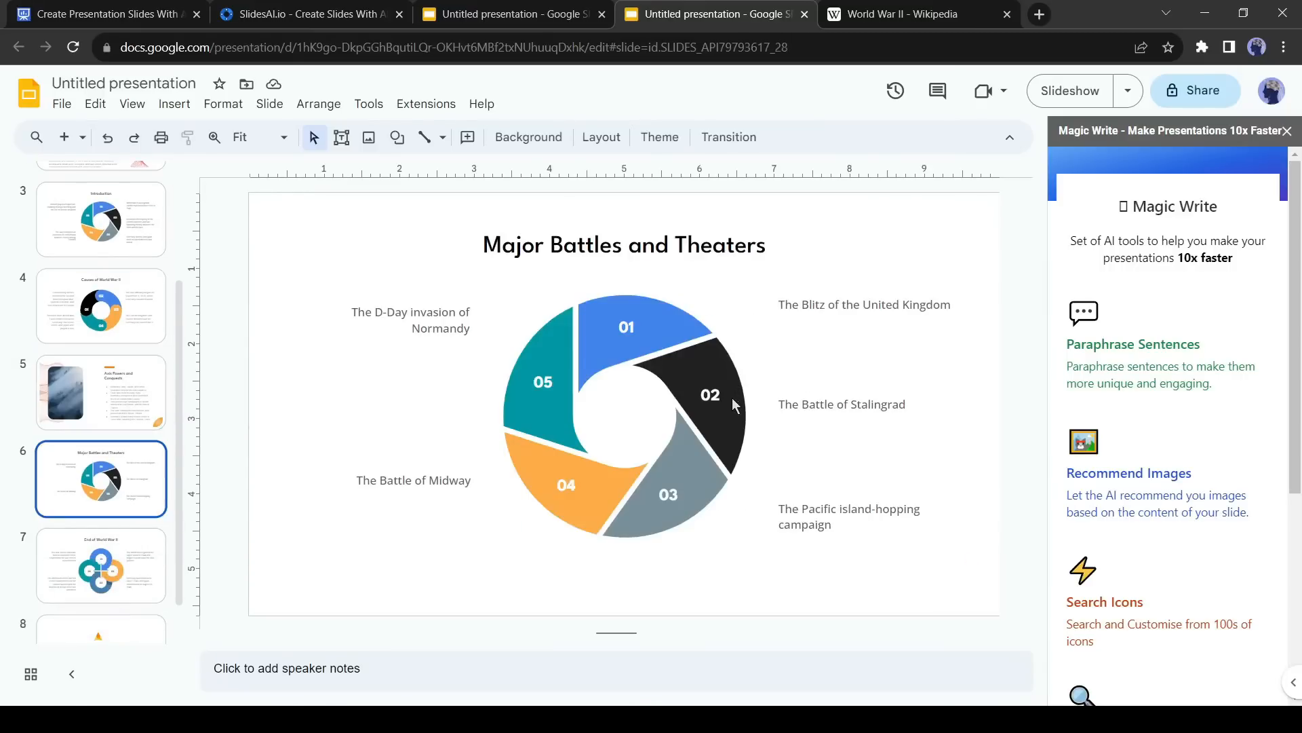
{"action": "scroll", "scroll_direction": "down", "scroll_amount": 3}
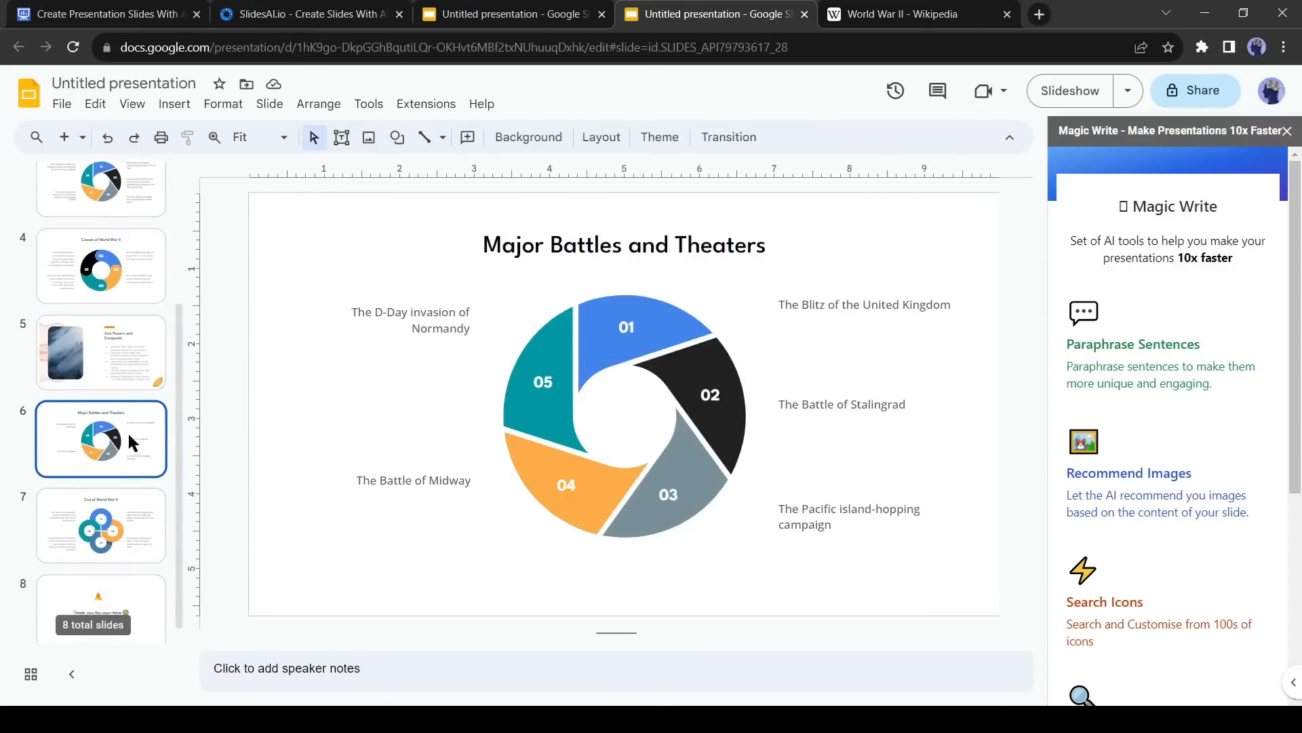
{"action": "left_click", "coordinate": [100, 513]}
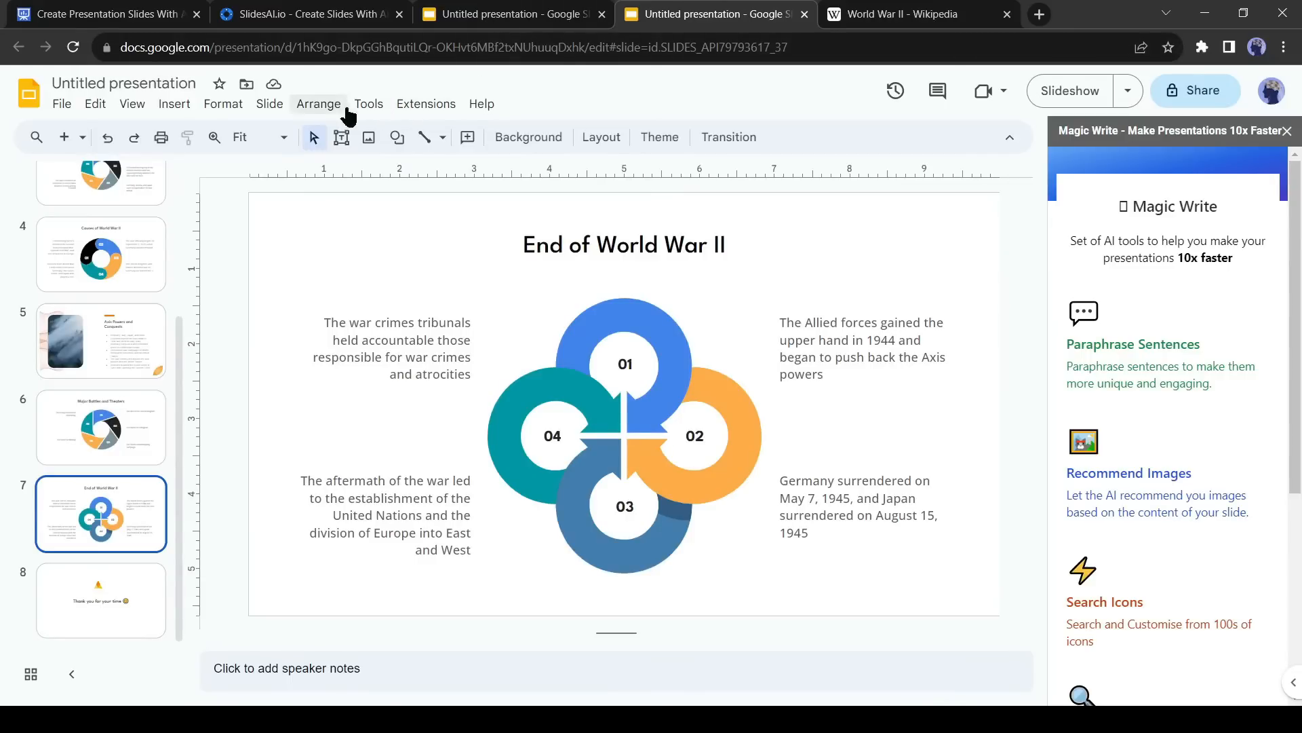
- Load the highlighted war crimes tribunals sentence into Magic Write's Paraphrase Sentences tool
{"action": "left_click", "coordinate": [425, 103]}
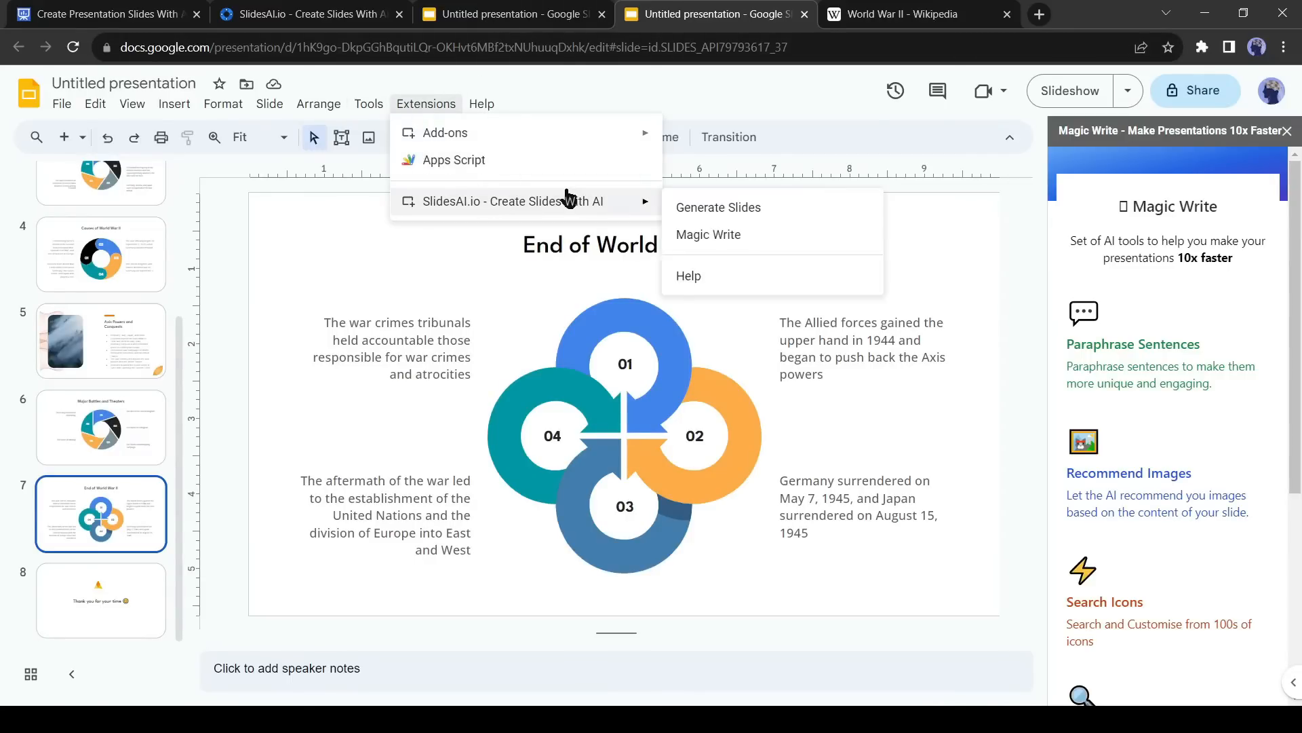
{"action": "mouse_move", "coordinate": [989, 242]}
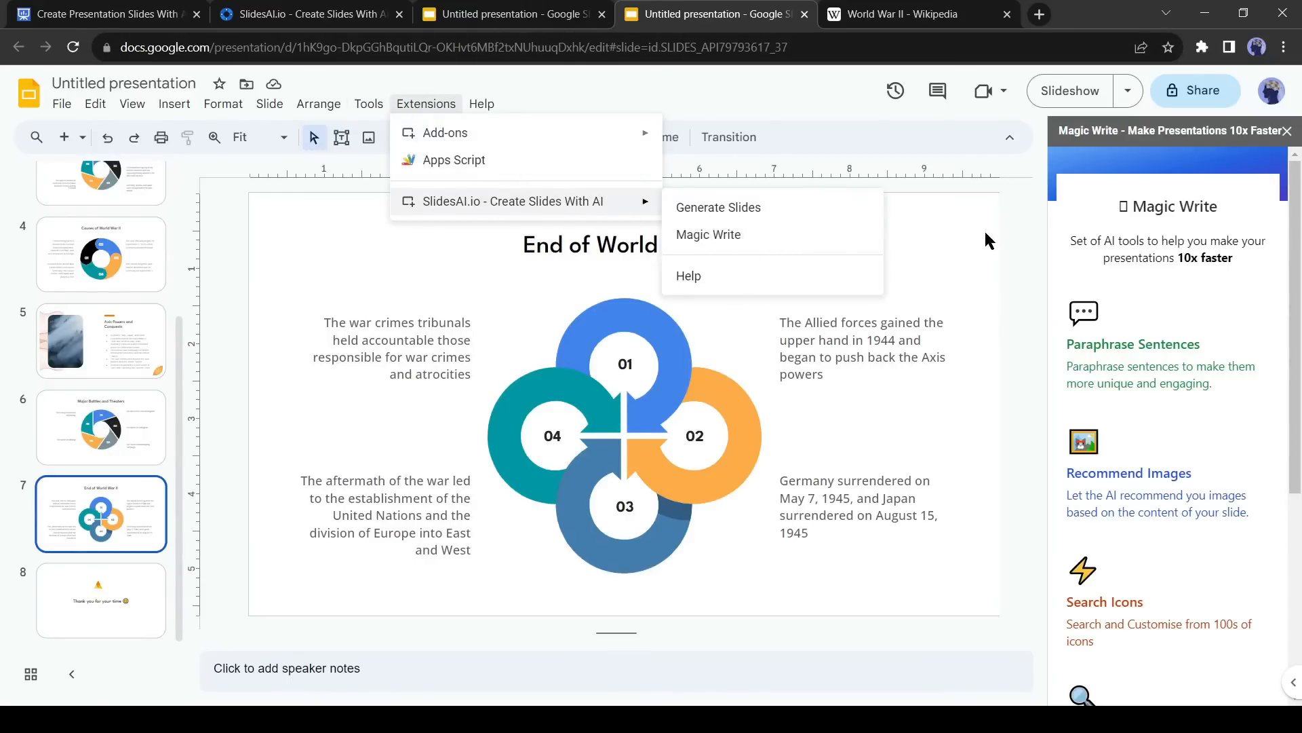
{"action": "left_click", "coordinate": [794, 383]}
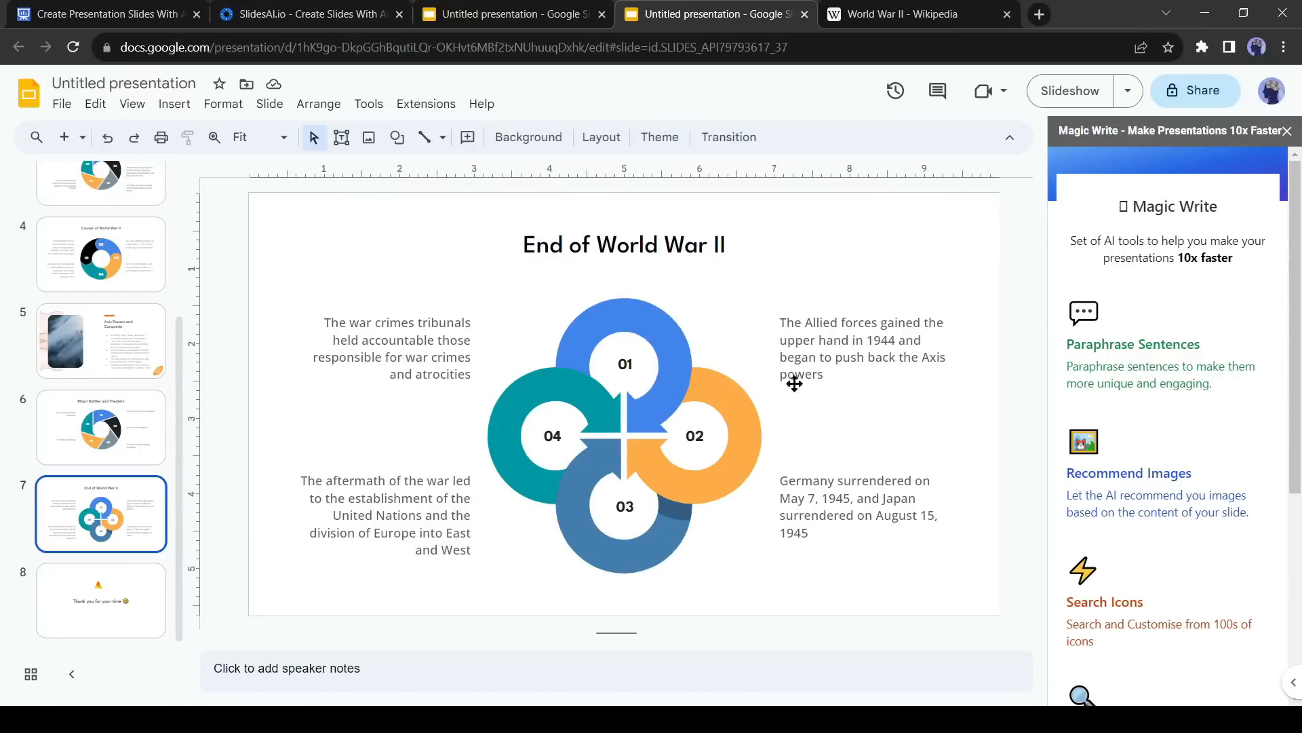
{"action": "mouse_move", "coordinate": [1072, 320]}
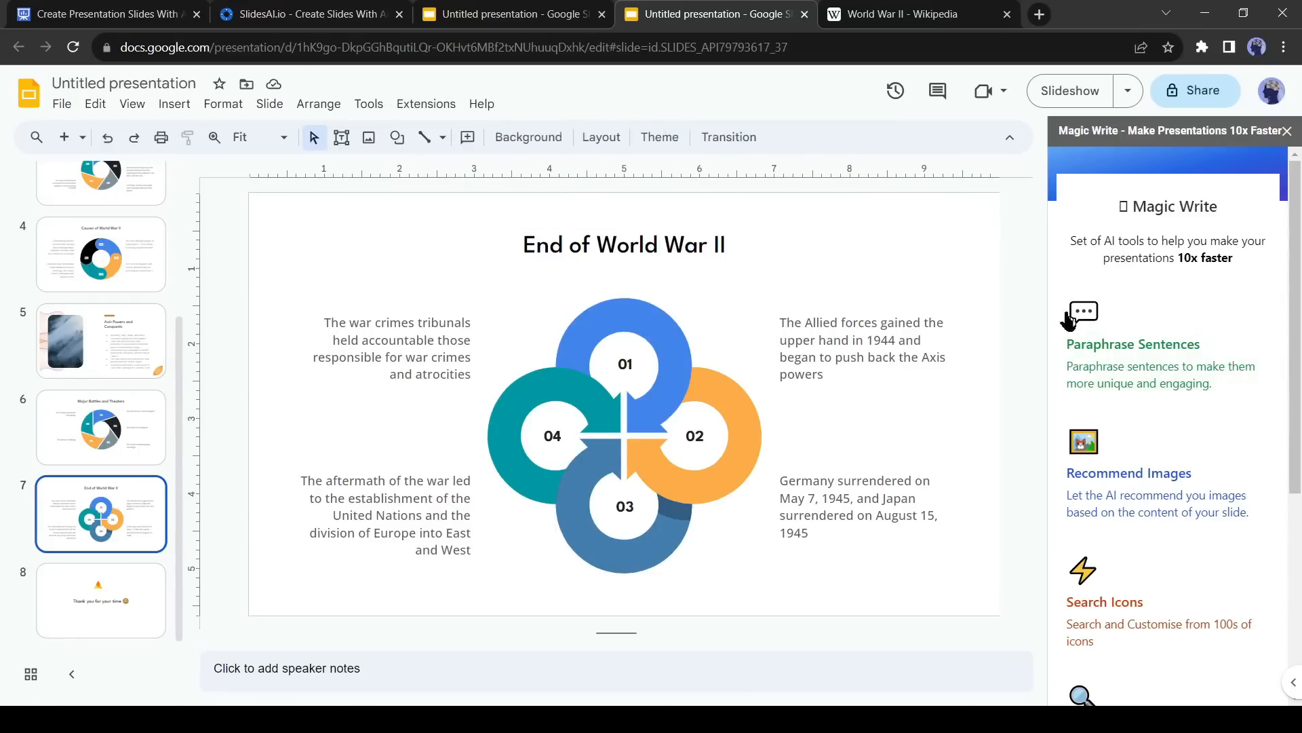
{"action": "mouse_move", "coordinate": [949, 372]}
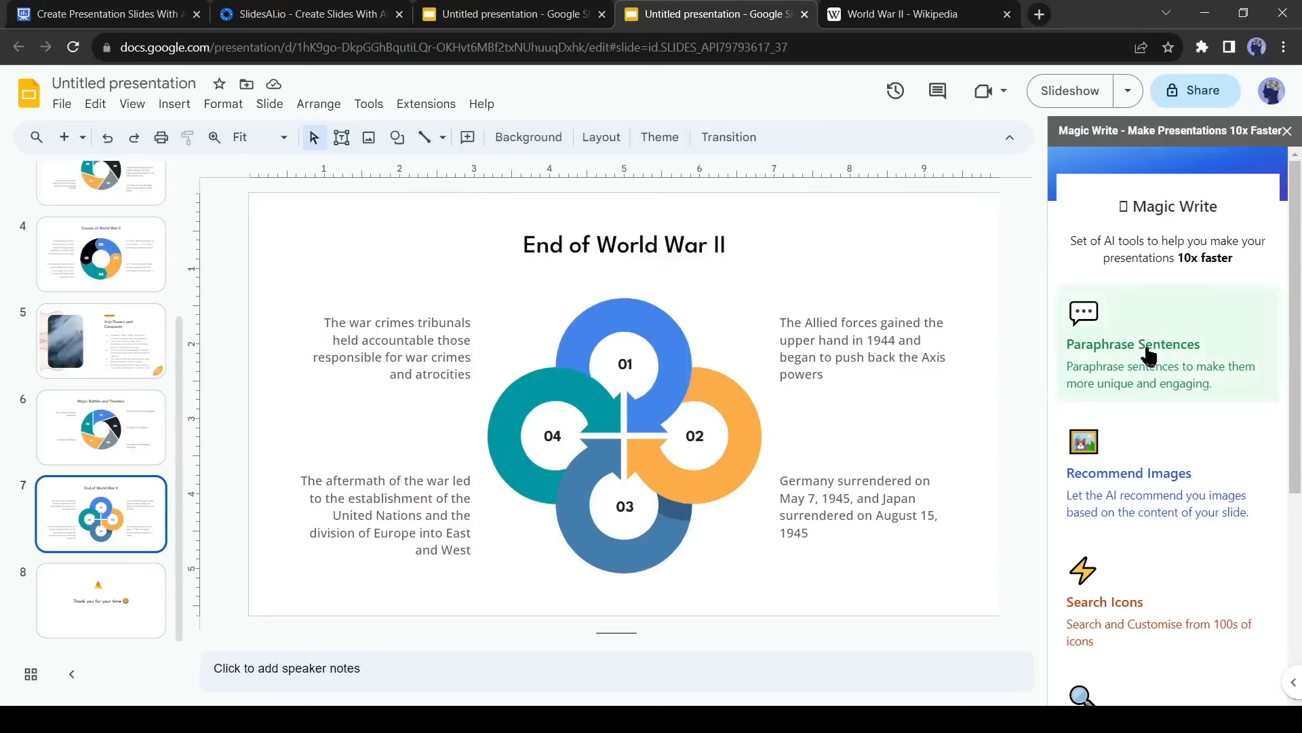
{"action": "left_click", "coordinate": [1131, 344]}
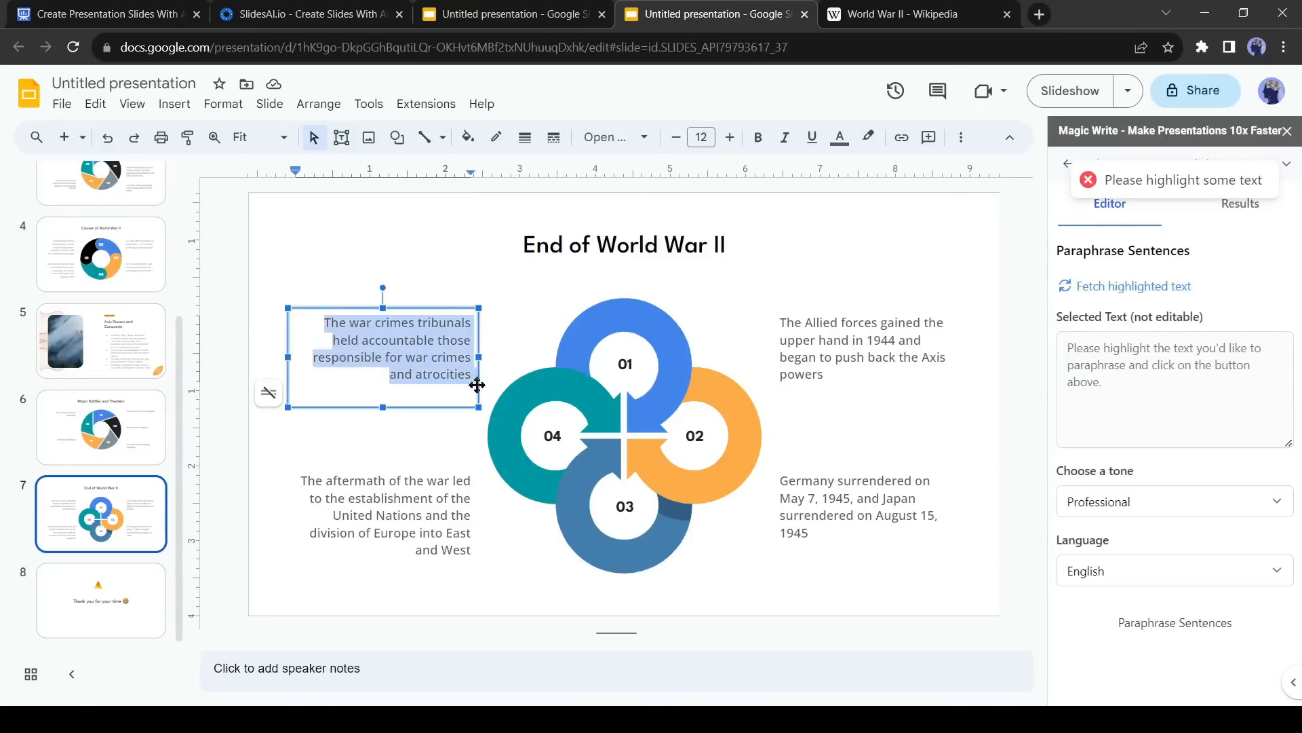
{"action": "left_click", "coordinate": [1125, 287]}
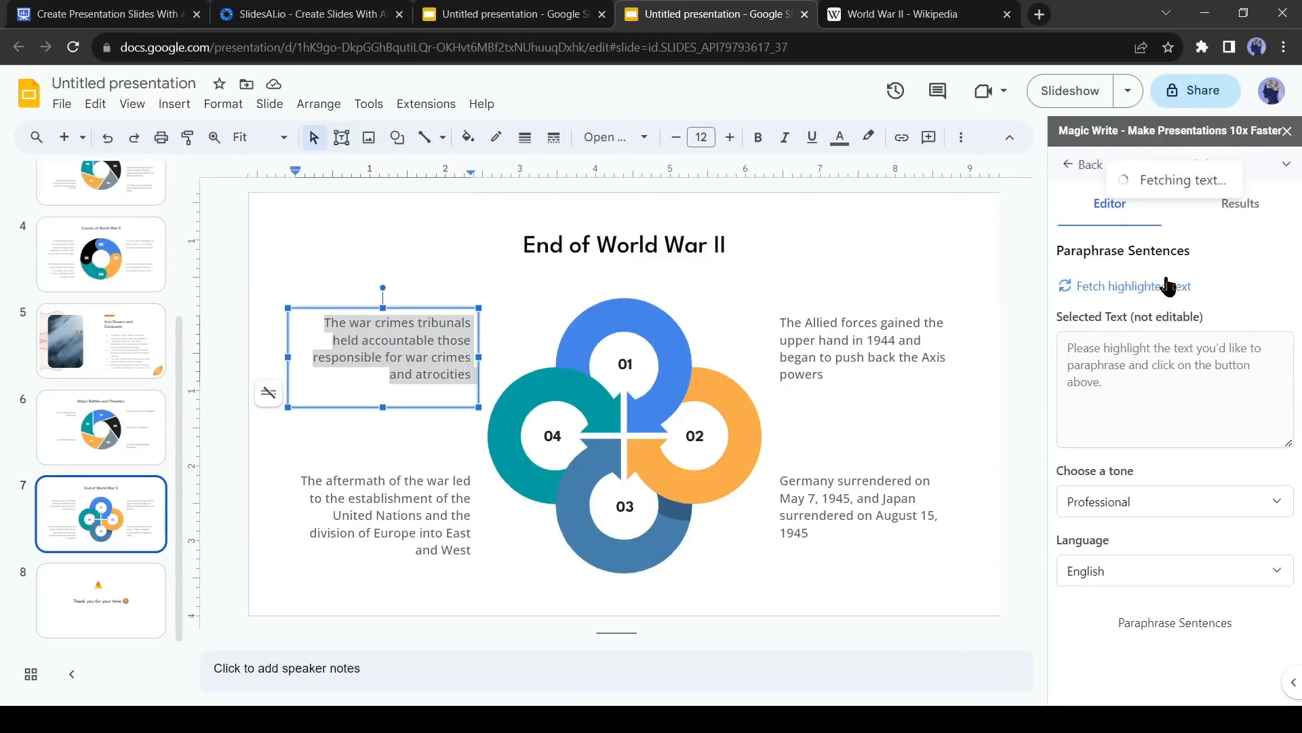
{"action": "left_click", "coordinate": [1126, 286]}
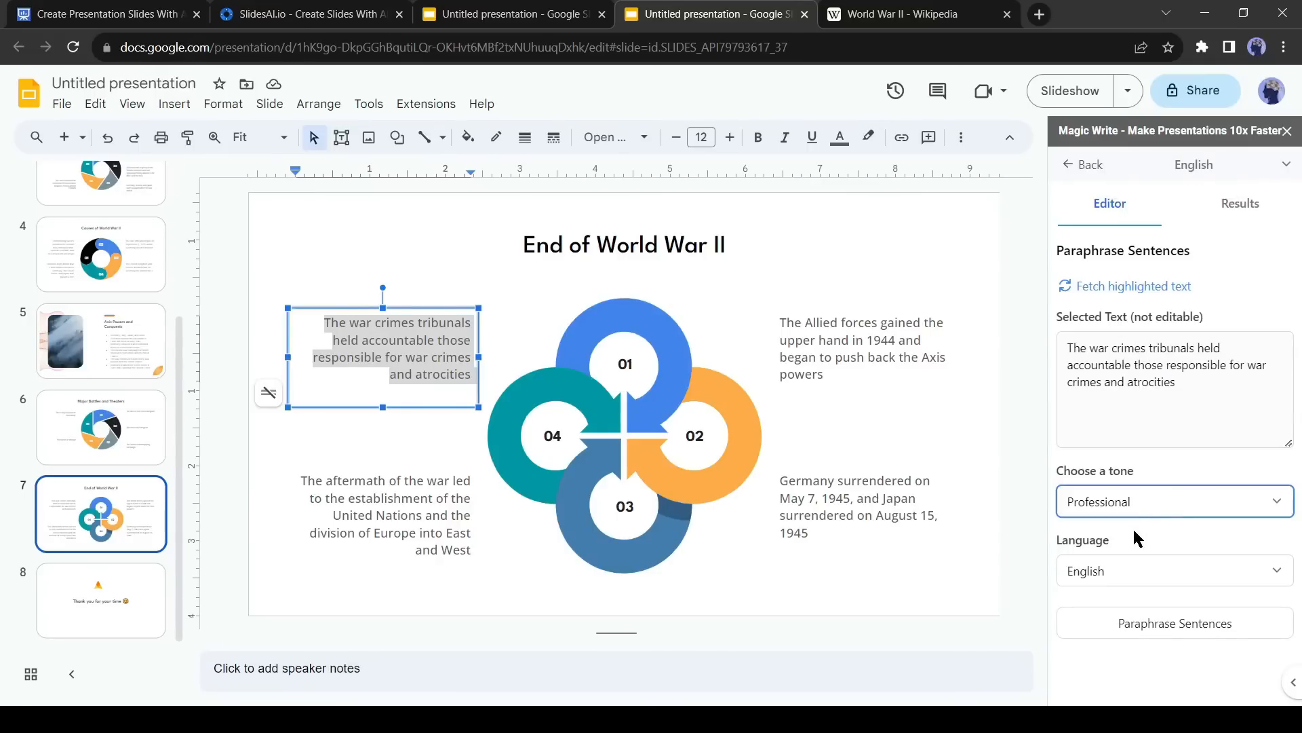
- Generate paraphrased versions and apply the chosen one to the slide text
{"action": "left_click", "coordinate": [1173, 623]}
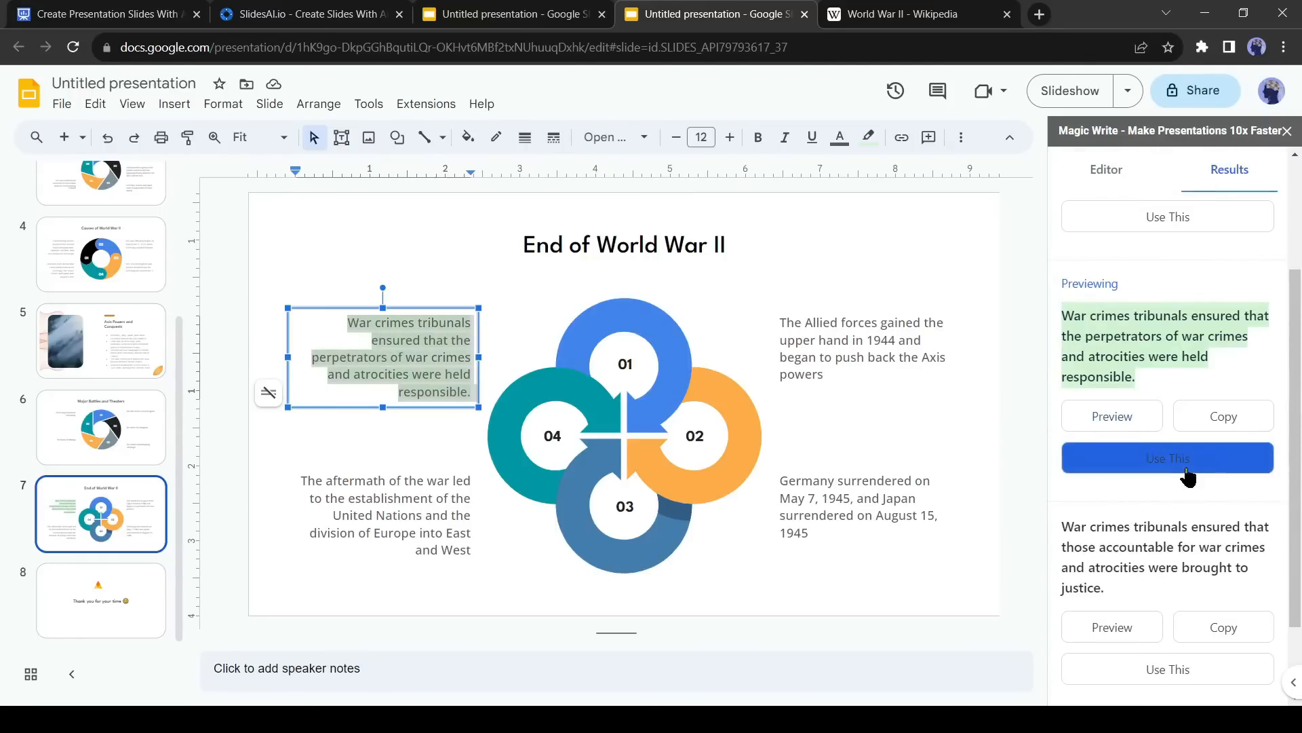
{"action": "left_click", "coordinate": [1166, 458]}
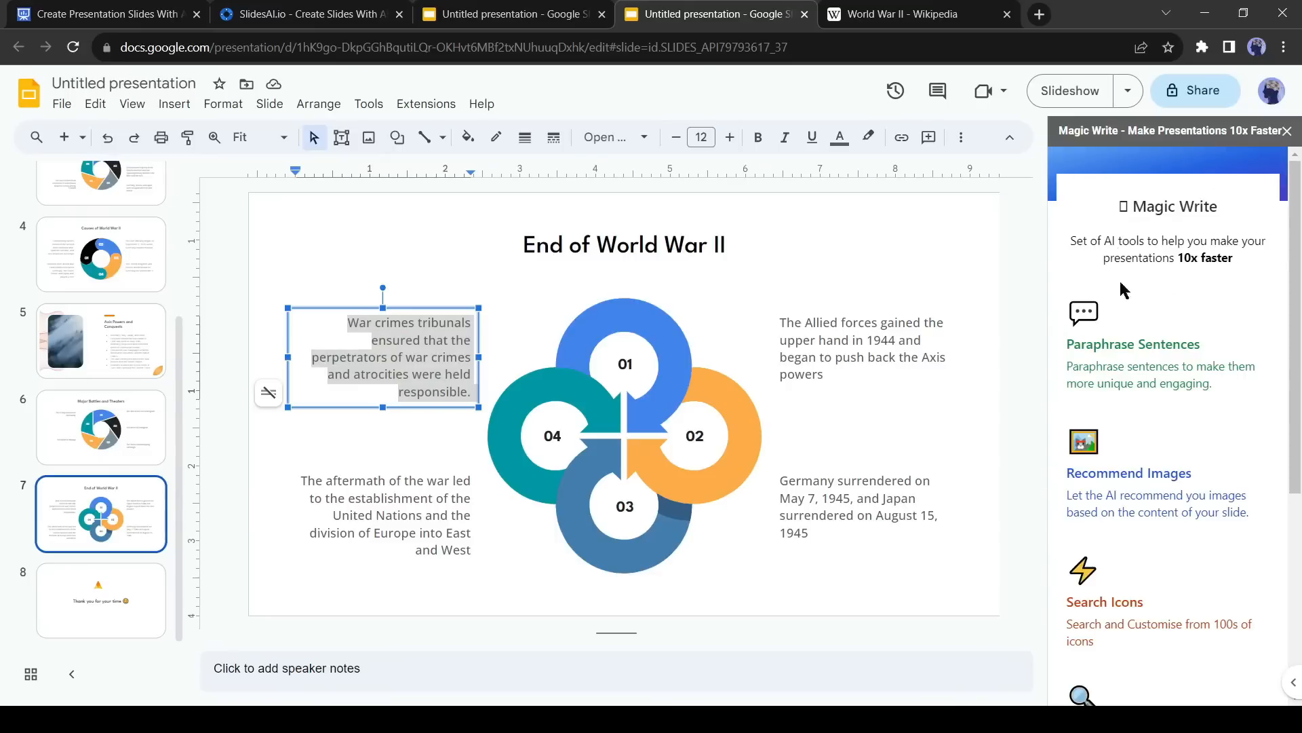
- Get Magic Write image recommendations for slide 5 and select its foggy forest photo
{"action": "left_click", "coordinate": [1129, 472]}
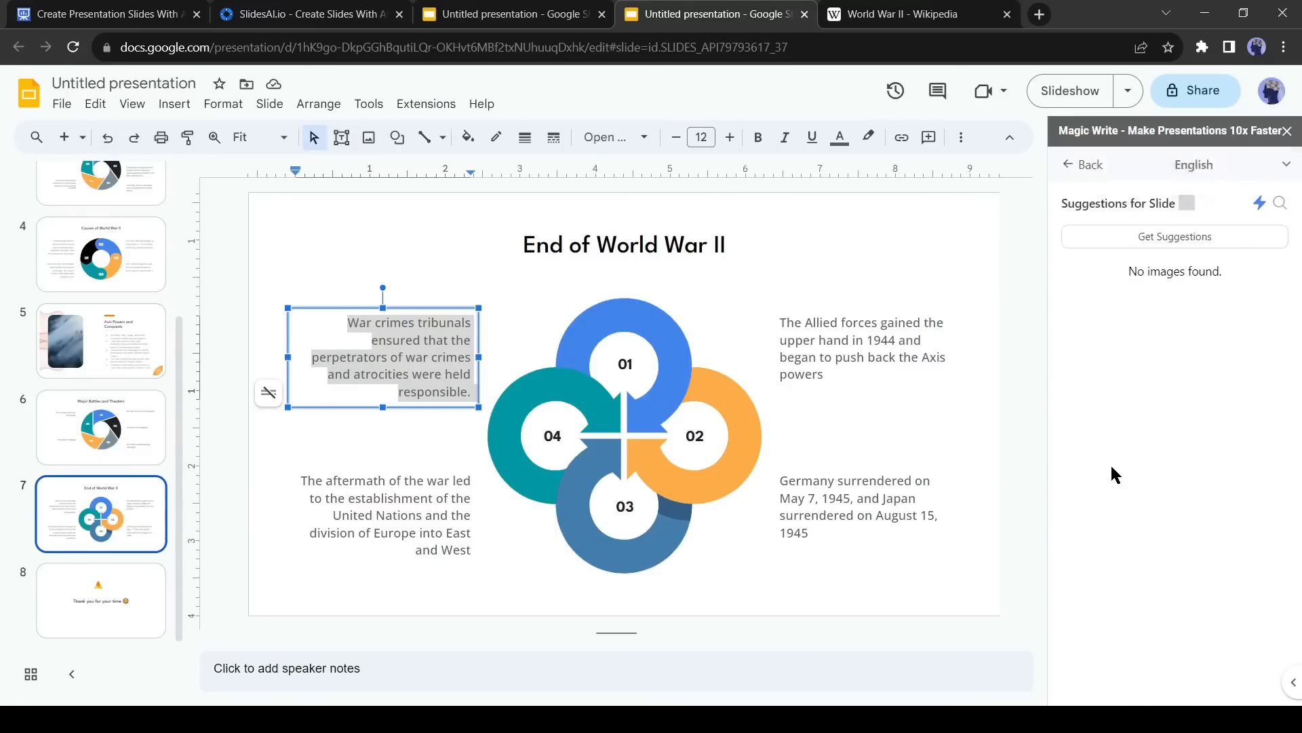
{"action": "left_click", "coordinate": [100, 341]}
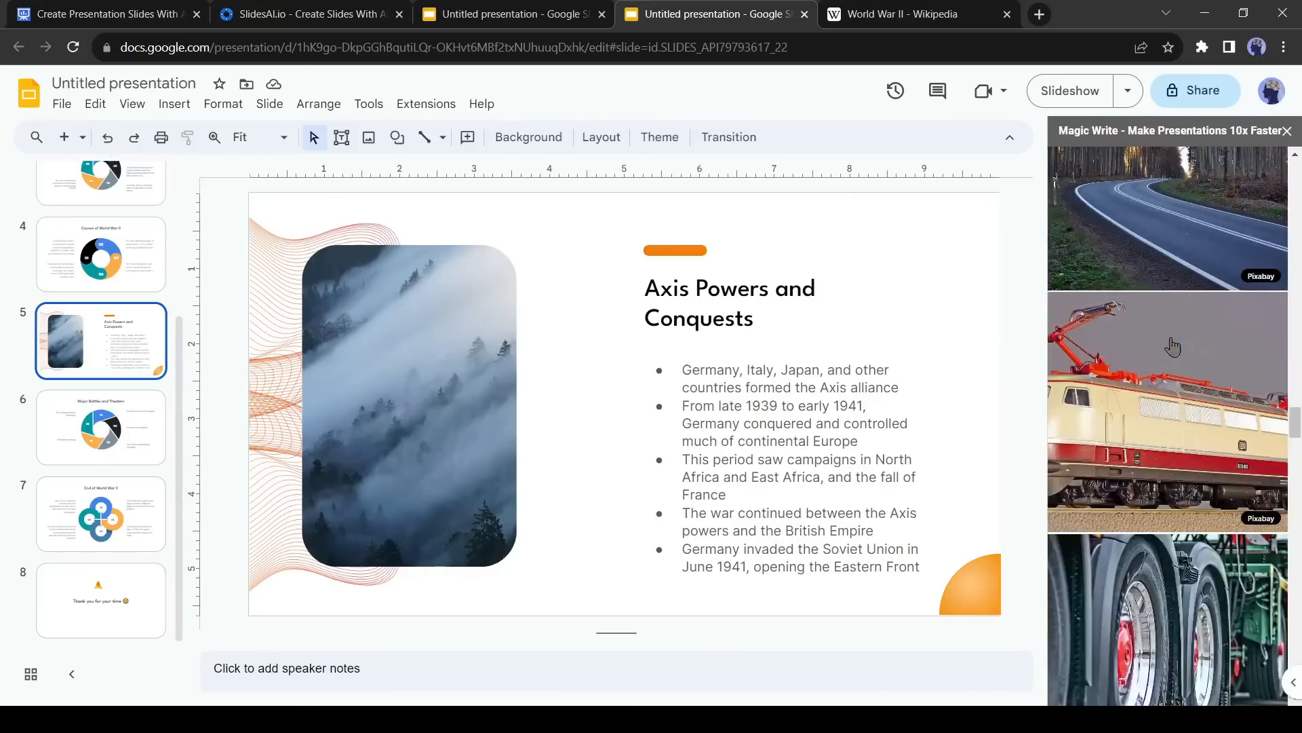
{"action": "left_click", "coordinate": [407, 407]}
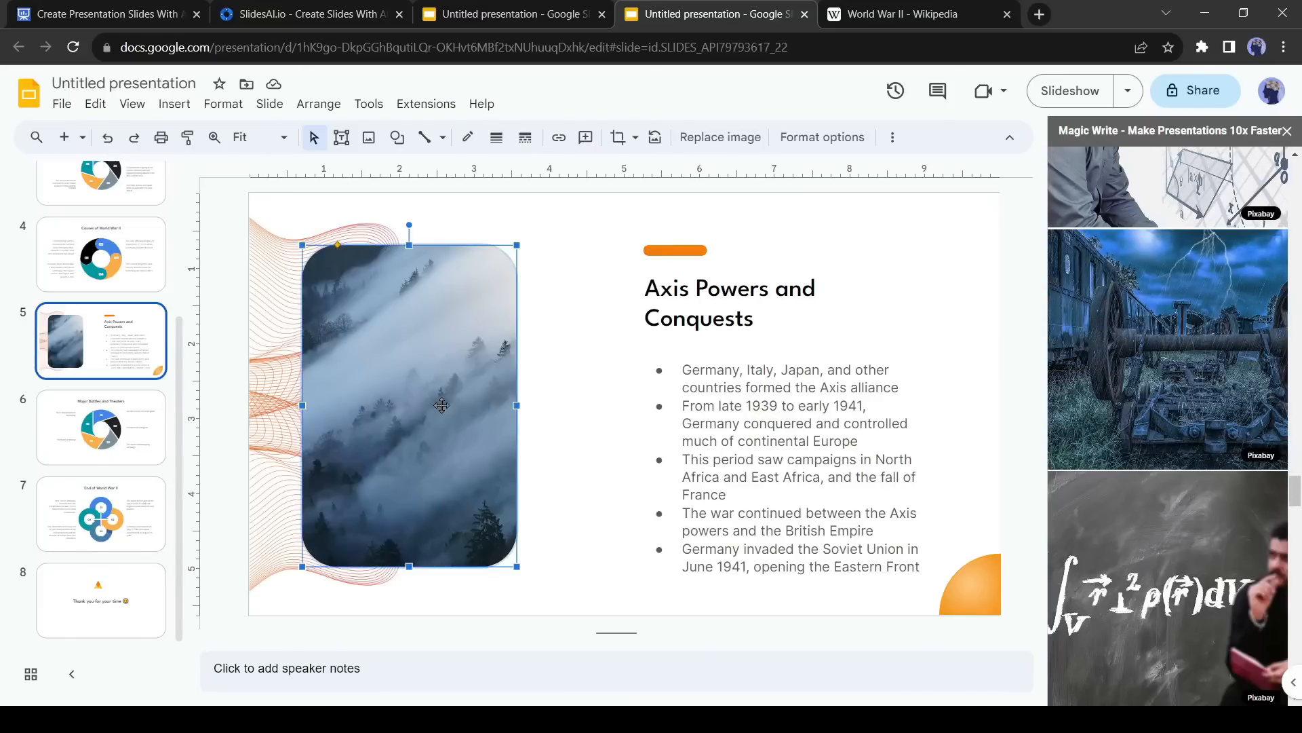
- Replace the forest photo with the stormy old train Pixabay image and dismiss the panel
{"action": "left_click", "coordinate": [1167, 348]}
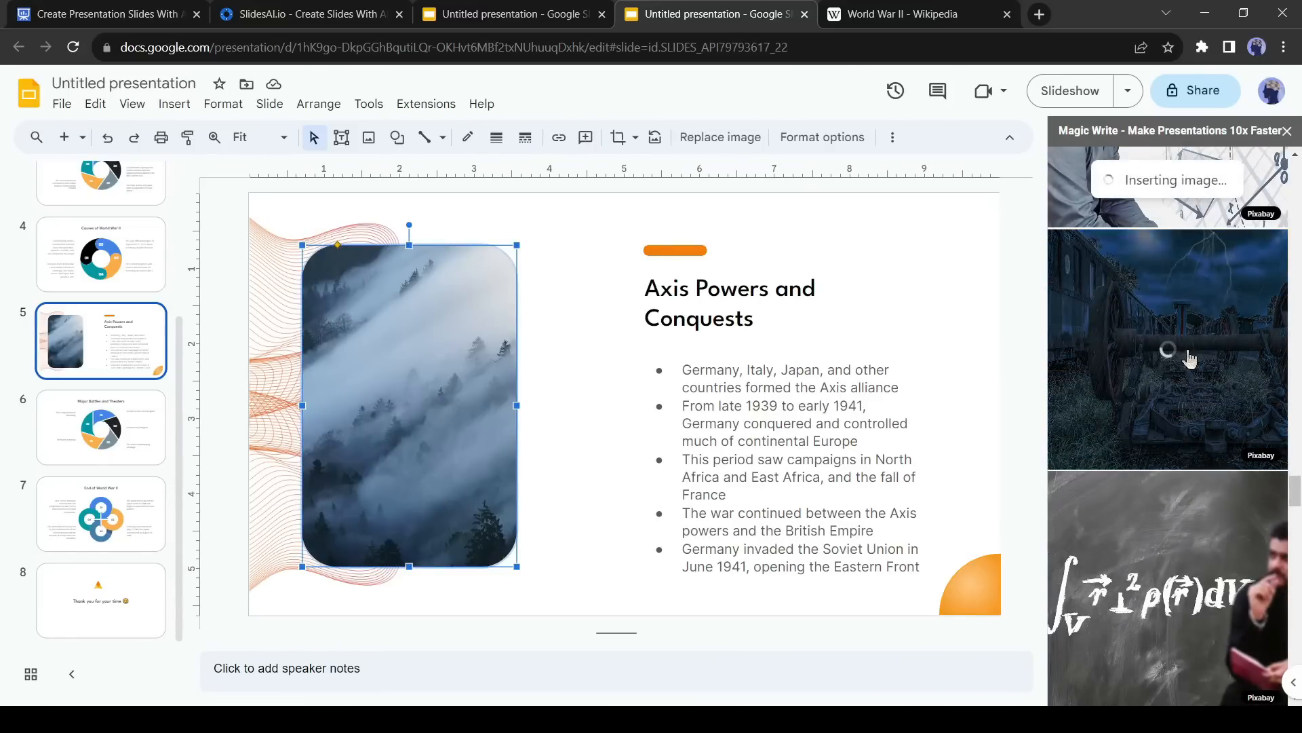
{"action": "left_click", "coordinate": [1166, 349]}
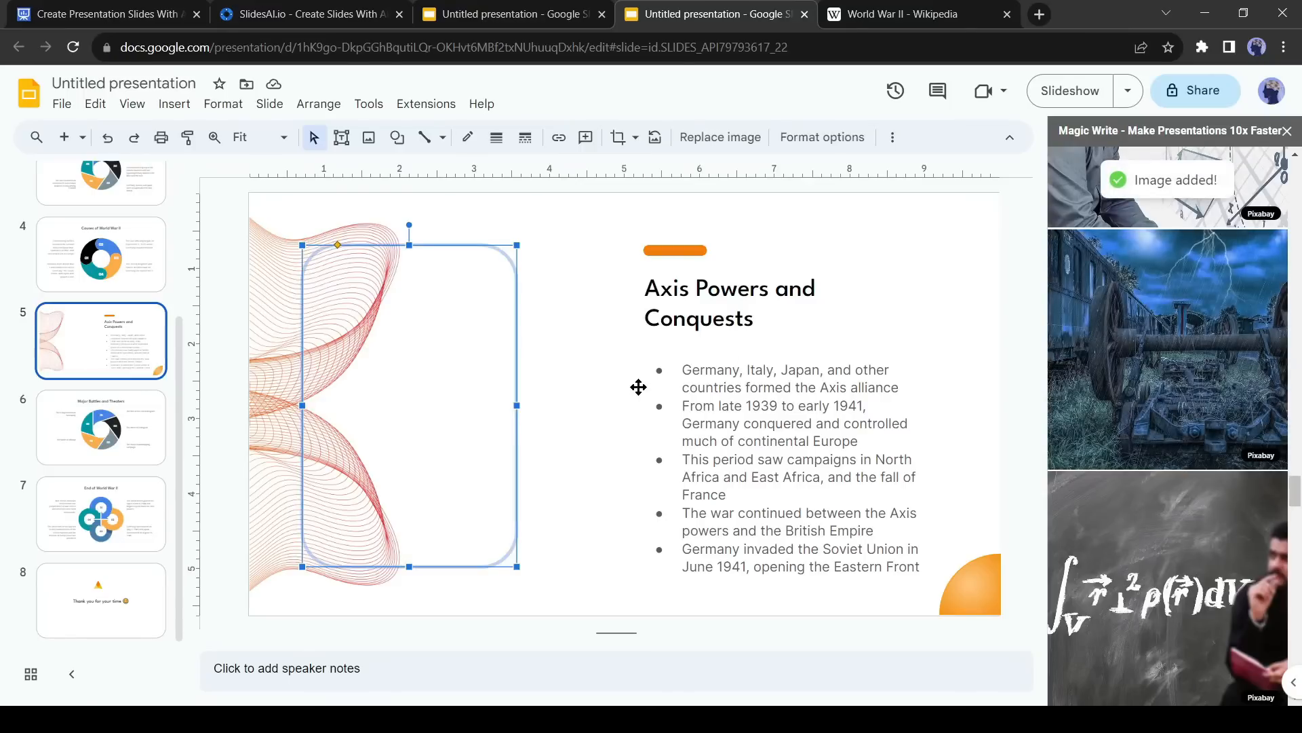
{"action": "left_click", "coordinate": [1167, 349]}
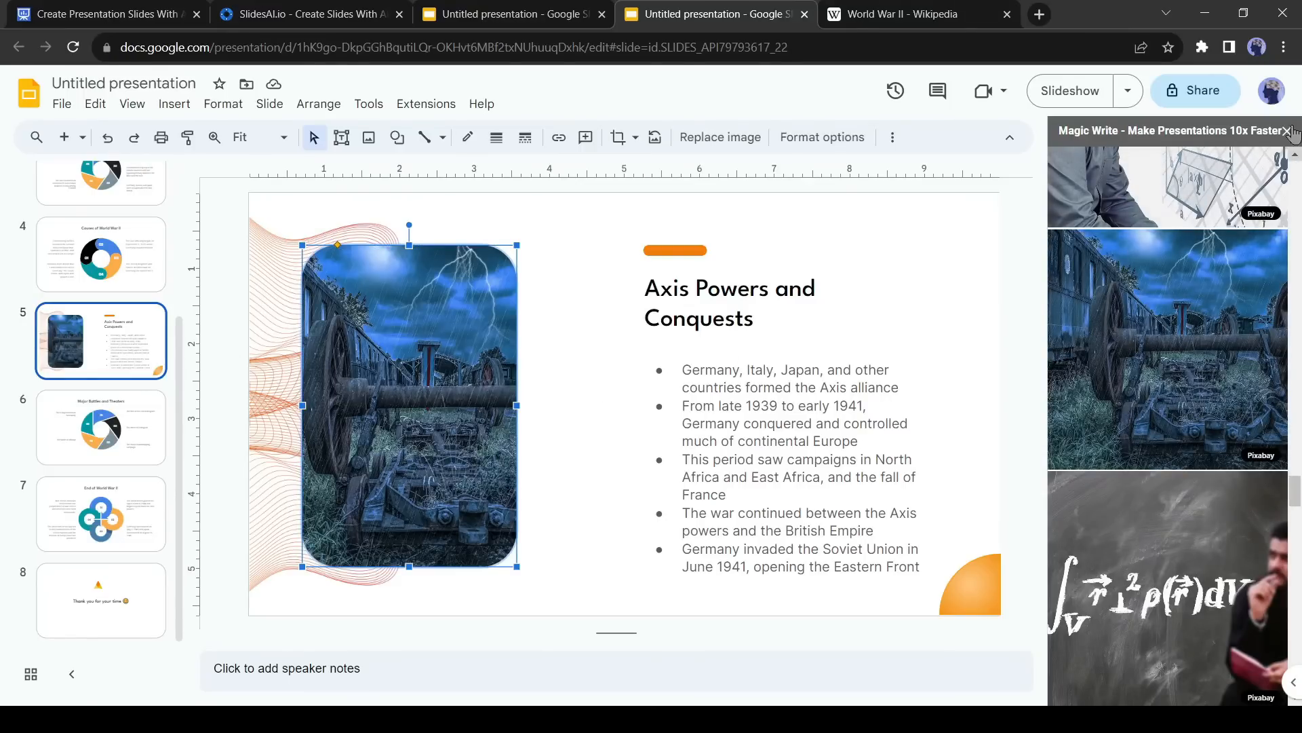
{"action": "left_click", "coordinate": [61, 105]}
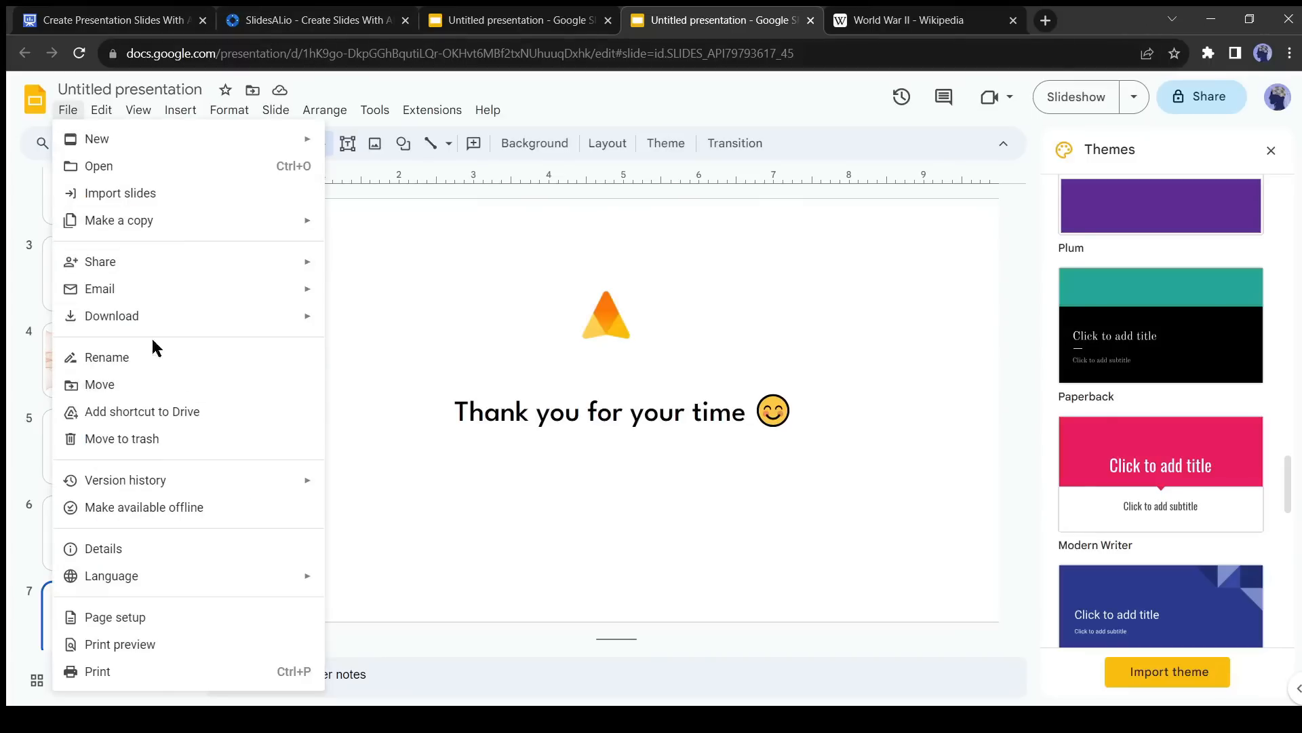